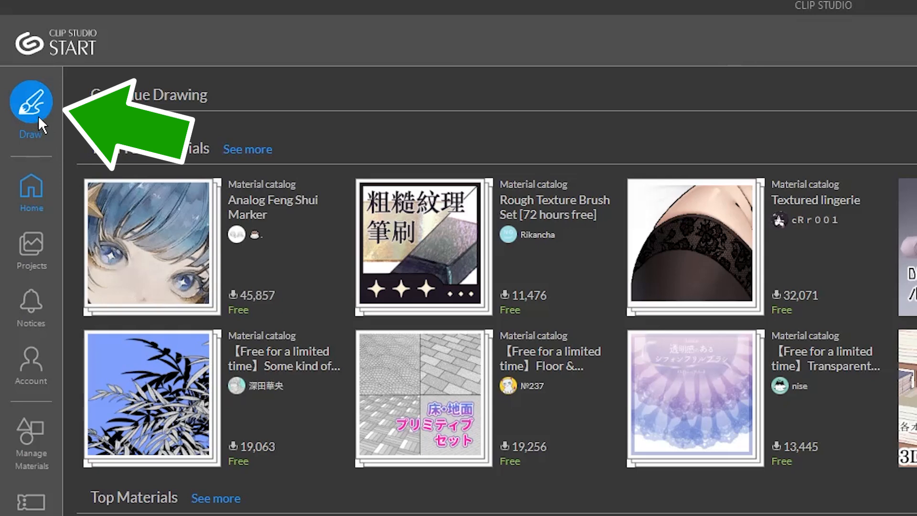
- Launch Clip Studio Paint using the Draw button in Clip Studio START
{"action": "left_click", "coordinate": [31, 102]}
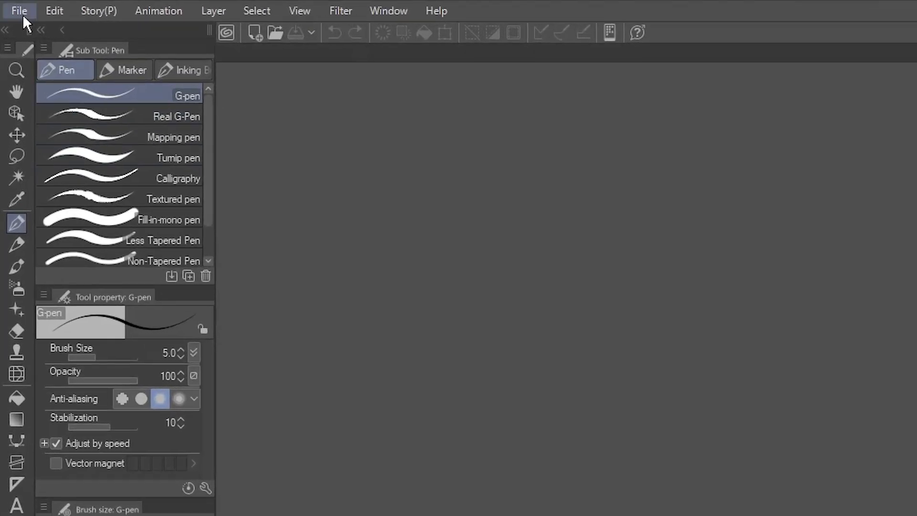
- Start a new 2400 × 1800 px canvas at 72 dpi, keeping units in px
{"action": "left_click", "coordinate": [19, 10]}
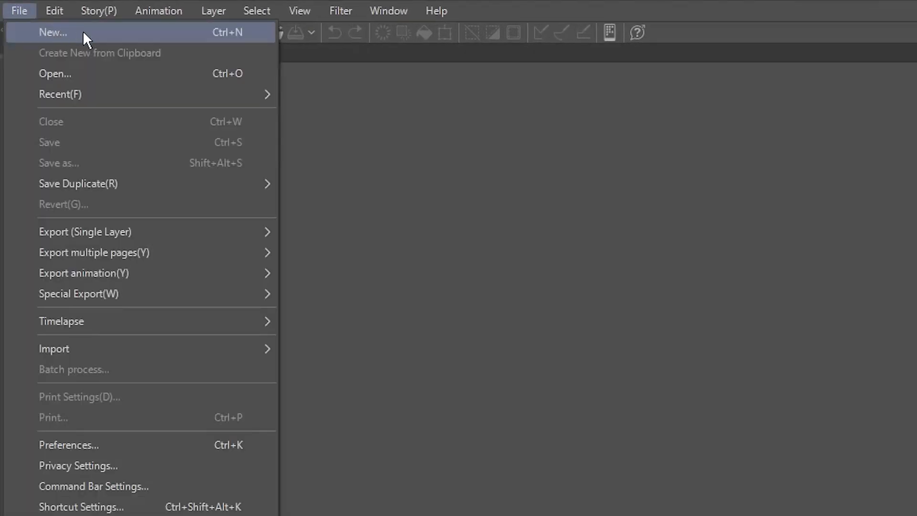
{"action": "left_click", "coordinate": [52, 32]}
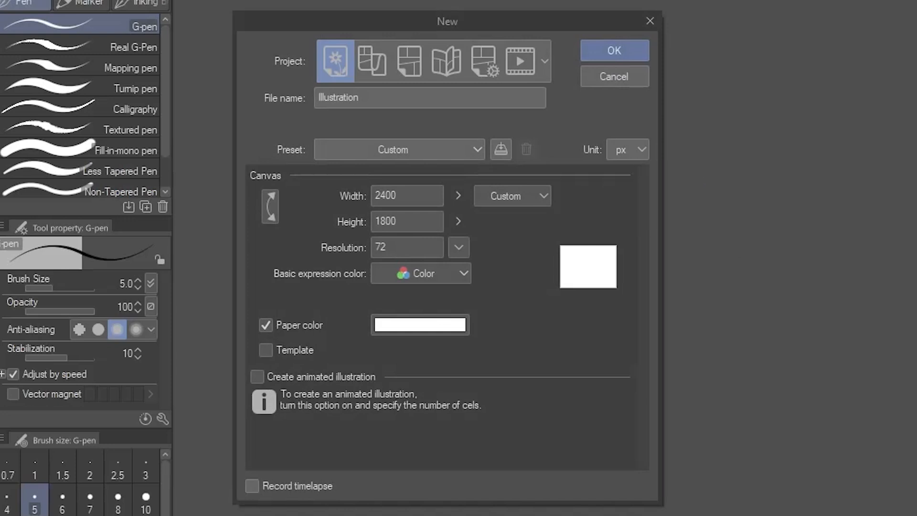
{"action": "left_click", "coordinate": [627, 150]}
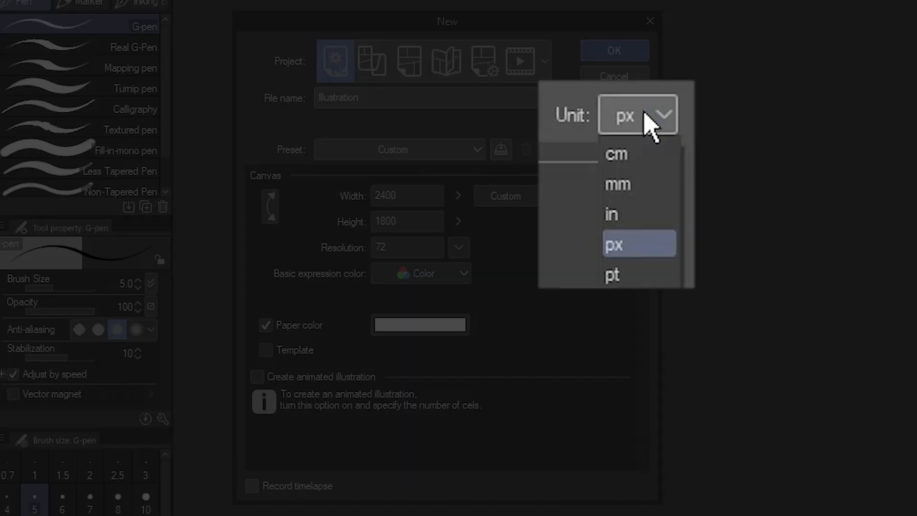
{"action": "mouse_move", "coordinate": [610, 214]}
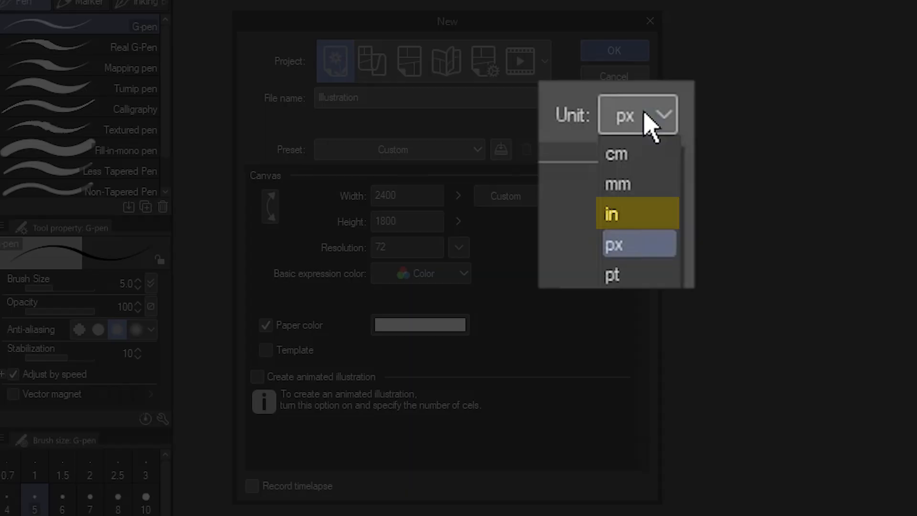
{"action": "mouse_move", "coordinate": [617, 186]}
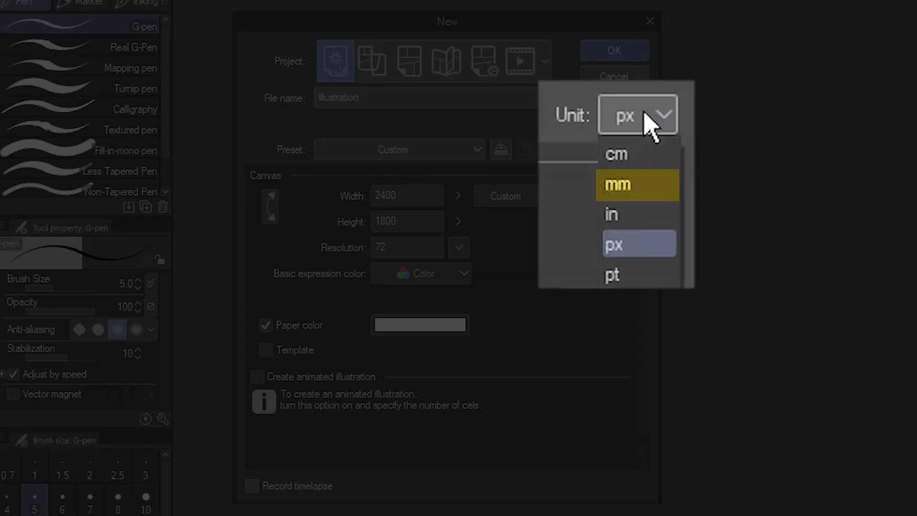
{"action": "left_click", "coordinate": [614, 244]}
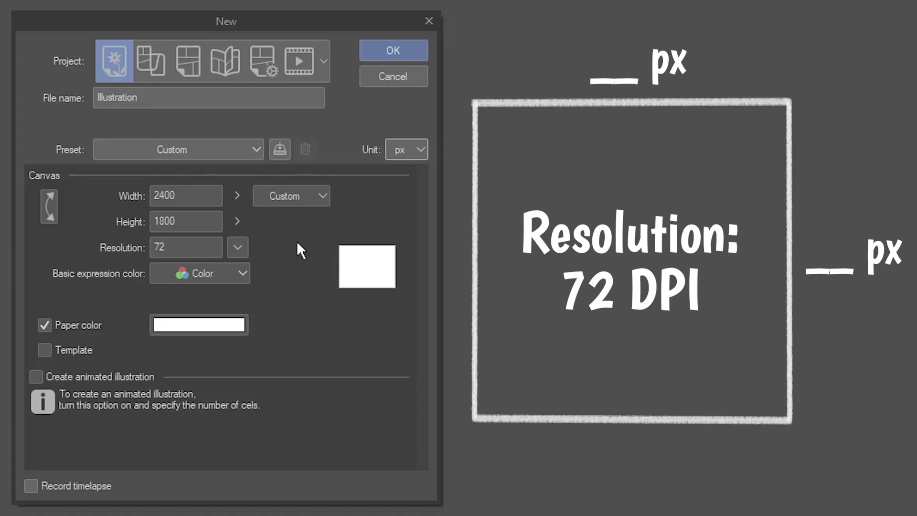
{"action": "left_click", "coordinate": [392, 50]}
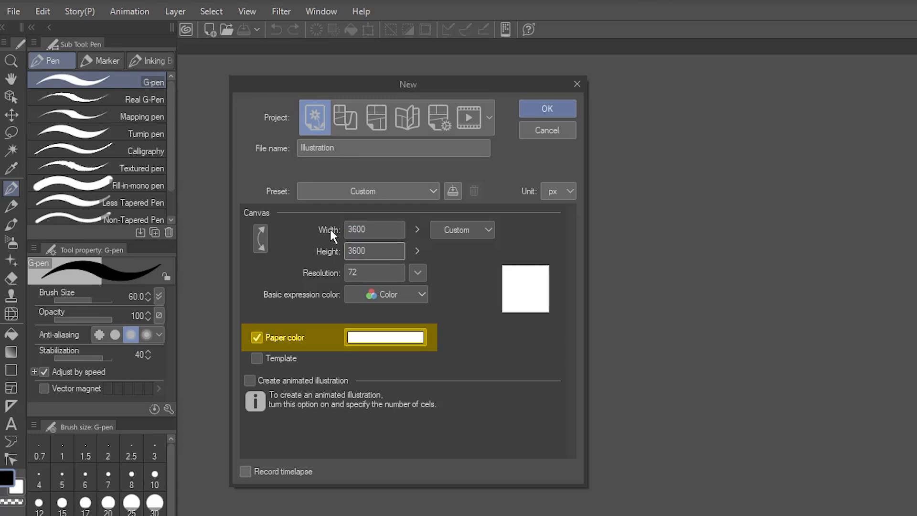
- Try a pink paper colour, toggle Paper color off and on, and create the canvas
{"action": "left_click", "coordinate": [385, 338]}
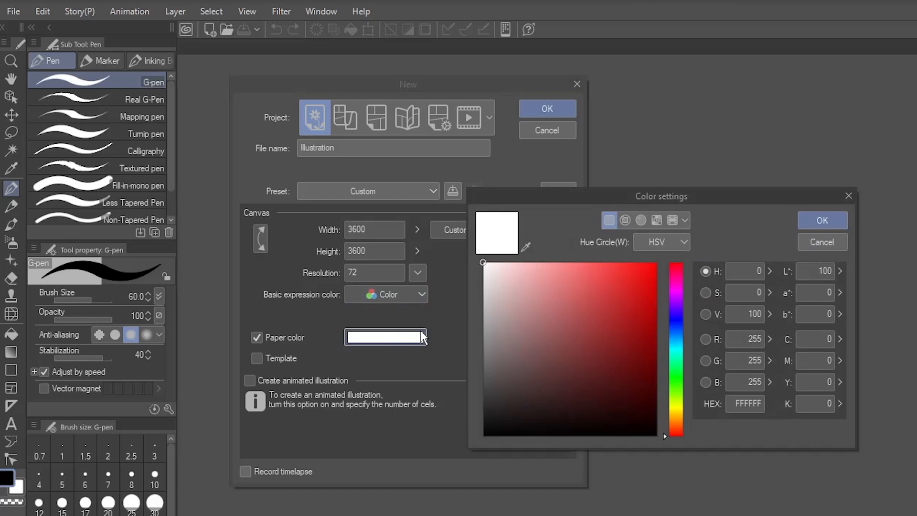
{"action": "left_click", "coordinate": [820, 221]}
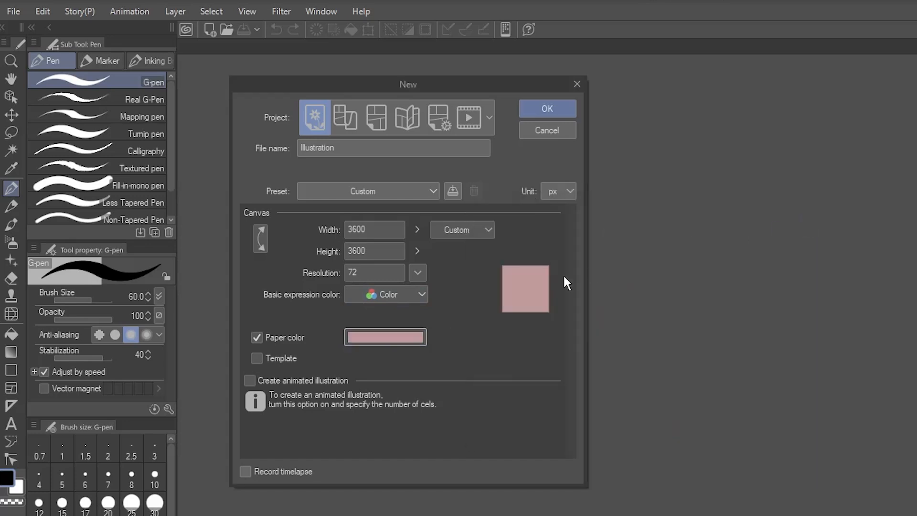
{"action": "left_click", "coordinate": [256, 338]}
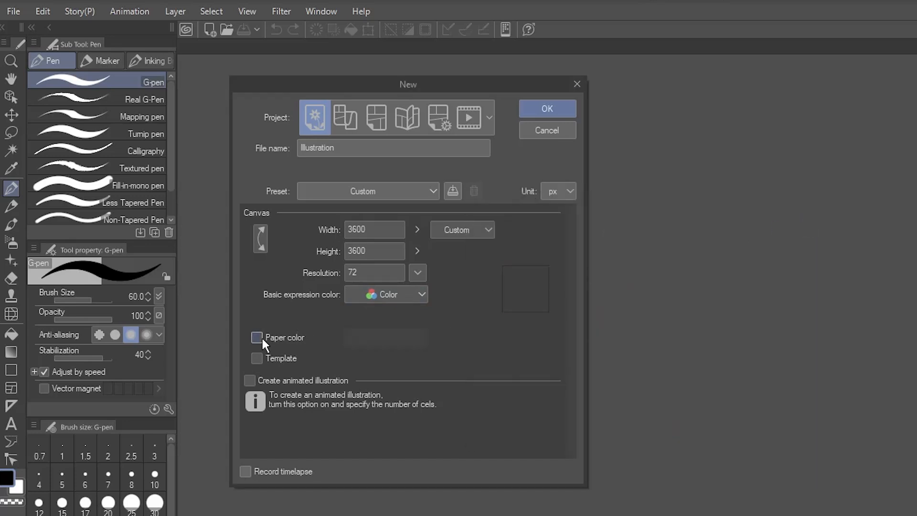
{"action": "left_click", "coordinate": [257, 337]}
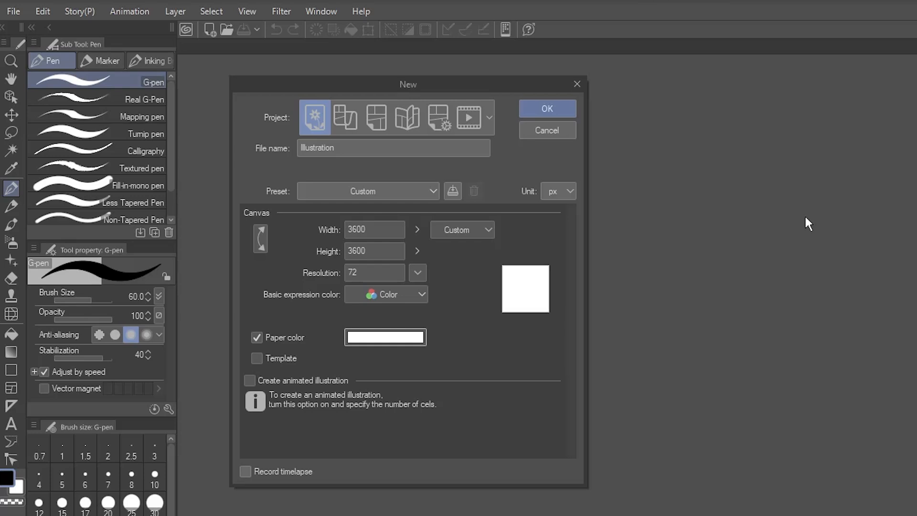
{"action": "mouse_move", "coordinate": [680, 171]}
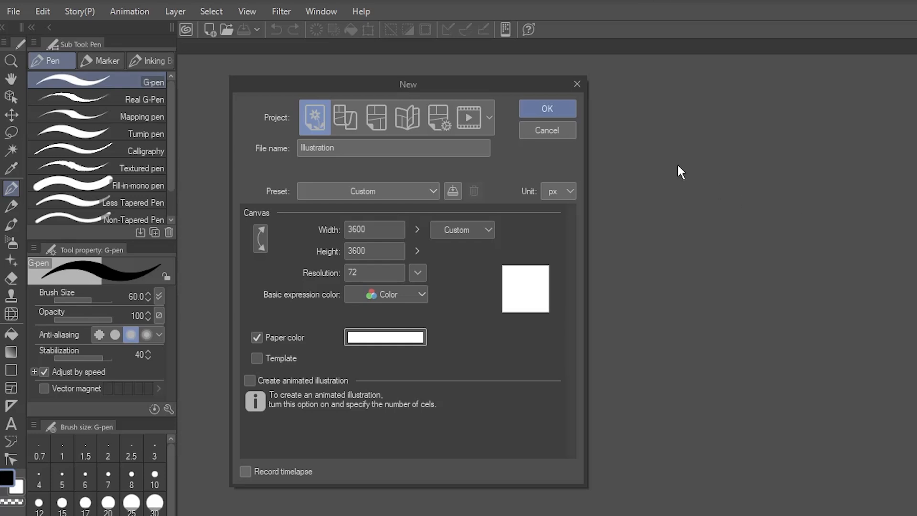
{"action": "left_click", "coordinate": [546, 109]}
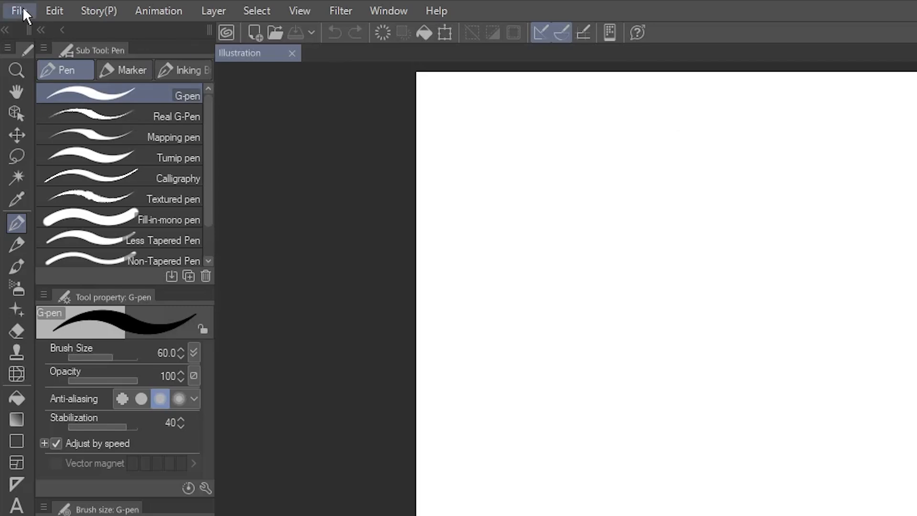
- Save the canvas with Save As under the name 'Social Media Icon'
{"action": "left_click", "coordinate": [19, 10]}
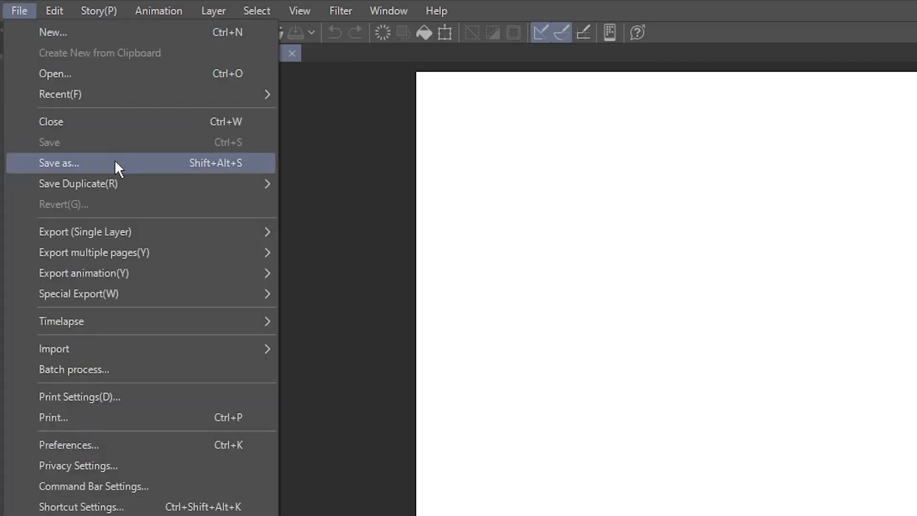
{"action": "left_click", "coordinate": [57, 163]}
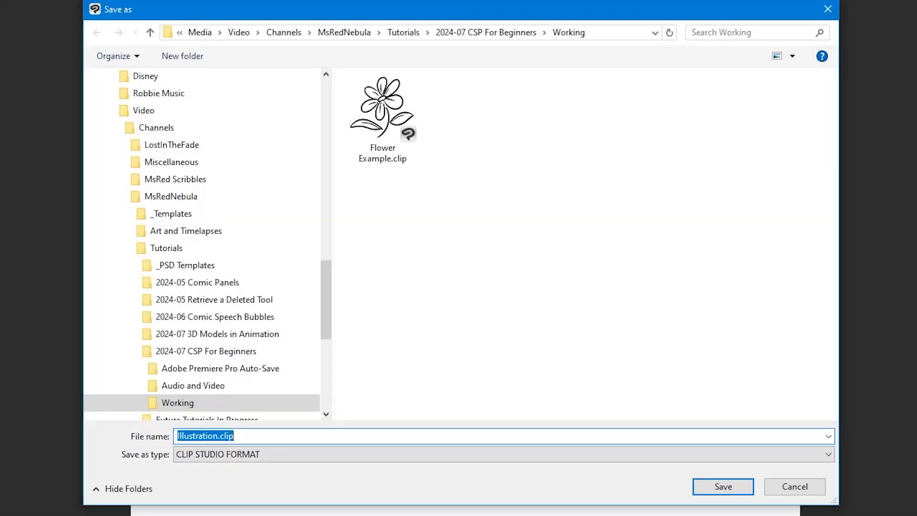
{"action": "type", "text": "Social Media Icon"}
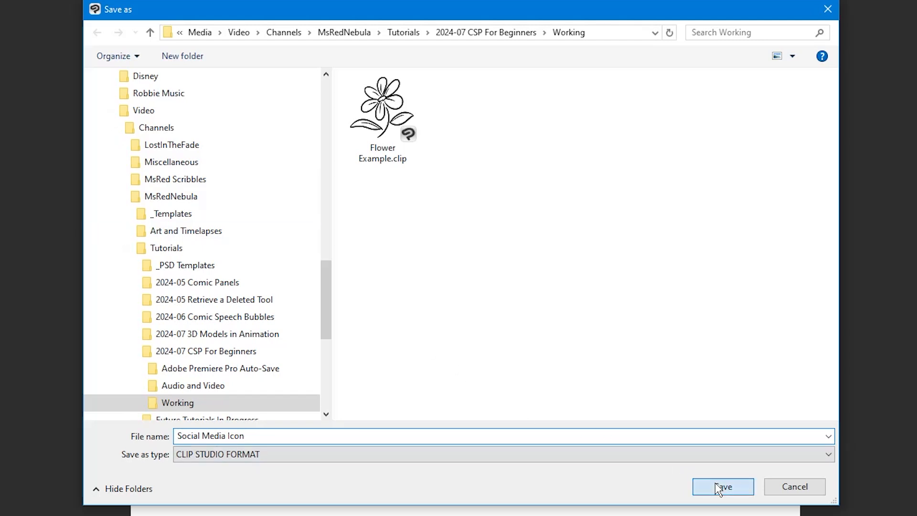
{"action": "left_click", "coordinate": [722, 486]}
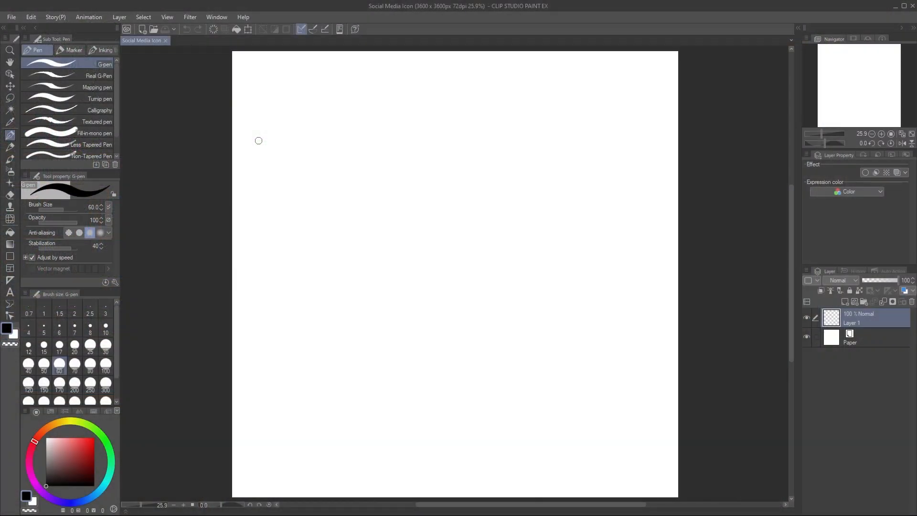
{"action": "mouse_move", "coordinate": [205, 99]}
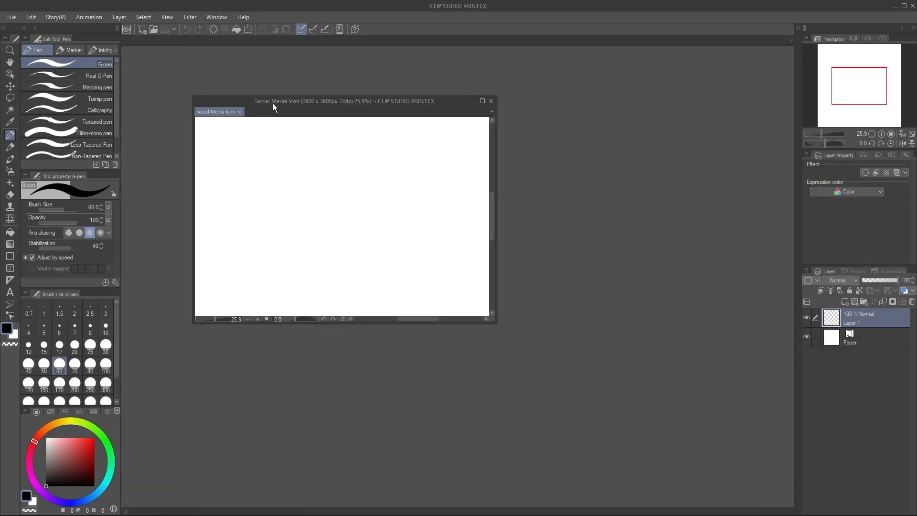
{"action": "left_click_drag", "start_coordinate": [314, 101], "coordinate": [311, 94]}
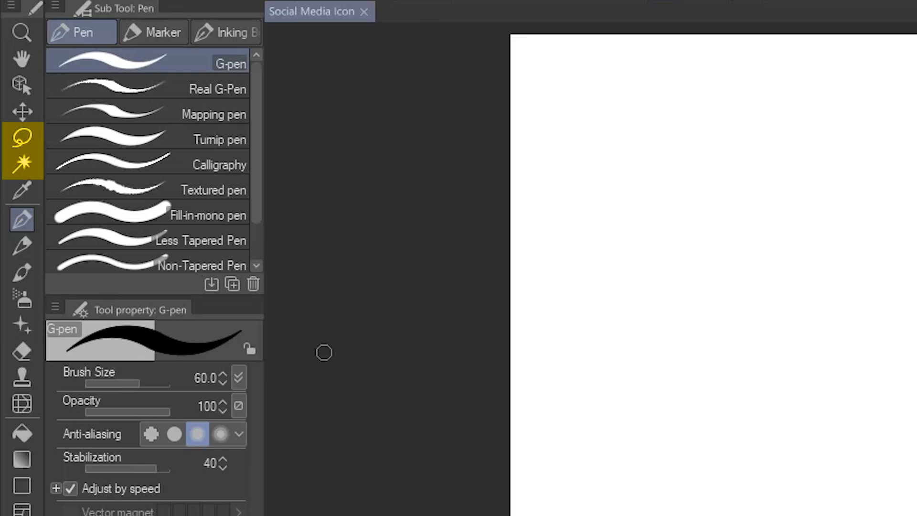
- Try the Liquify tool, return to the pen, and select the Fill-in Marker
{"action": "left_click", "coordinate": [22, 220]}
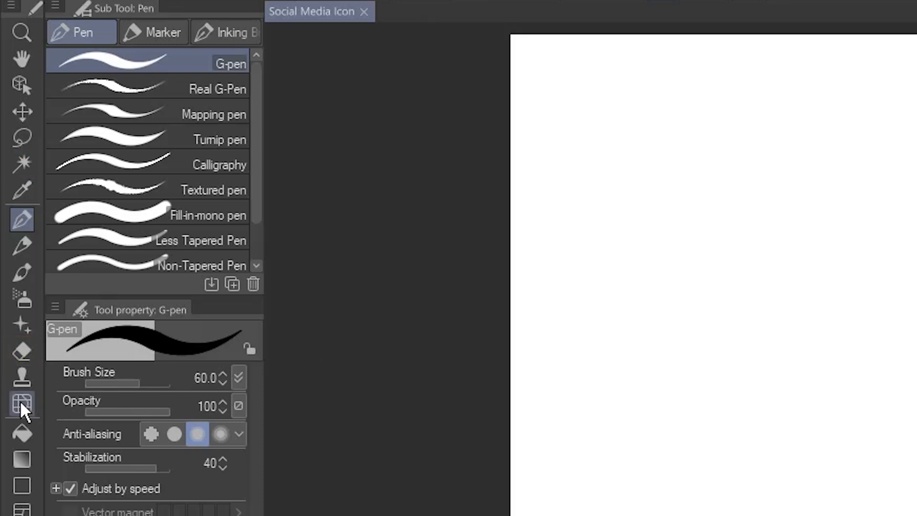
{"action": "mouse_move", "coordinate": [21, 404]}
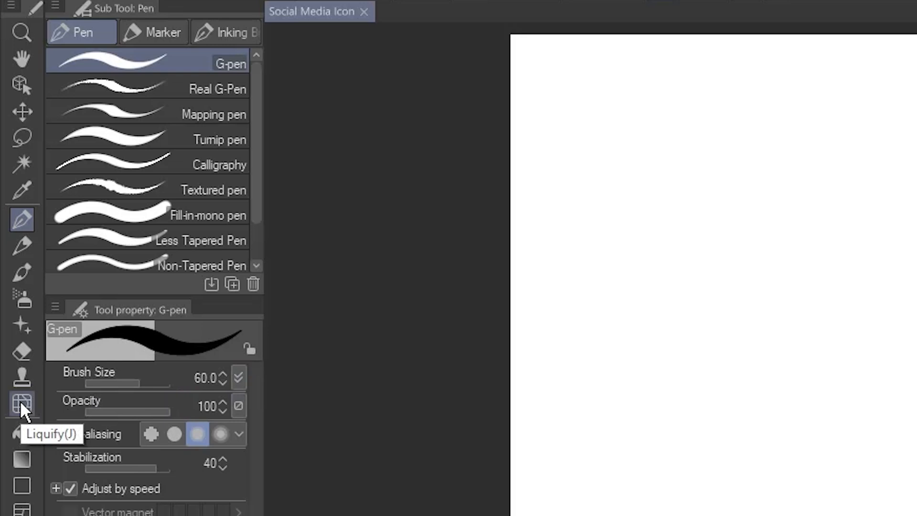
{"action": "left_click", "coordinate": [22, 403]}
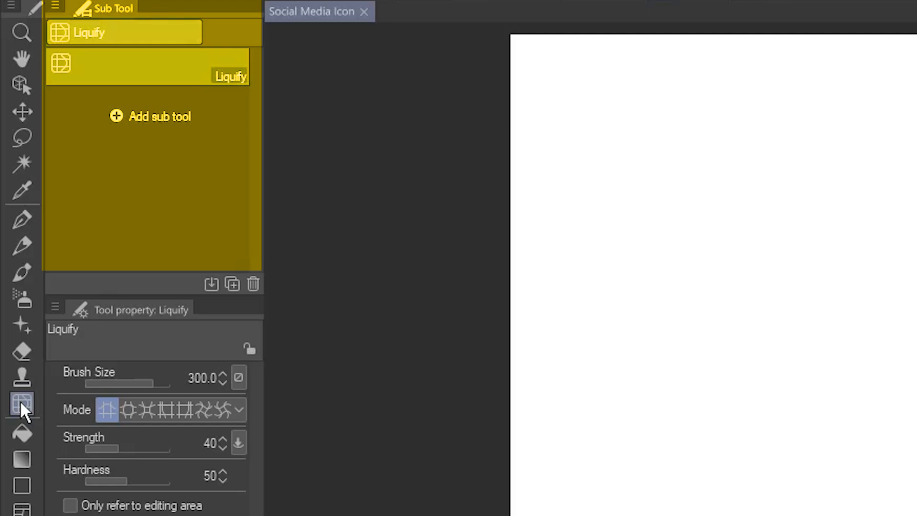
{"action": "left_click", "coordinate": [22, 219]}
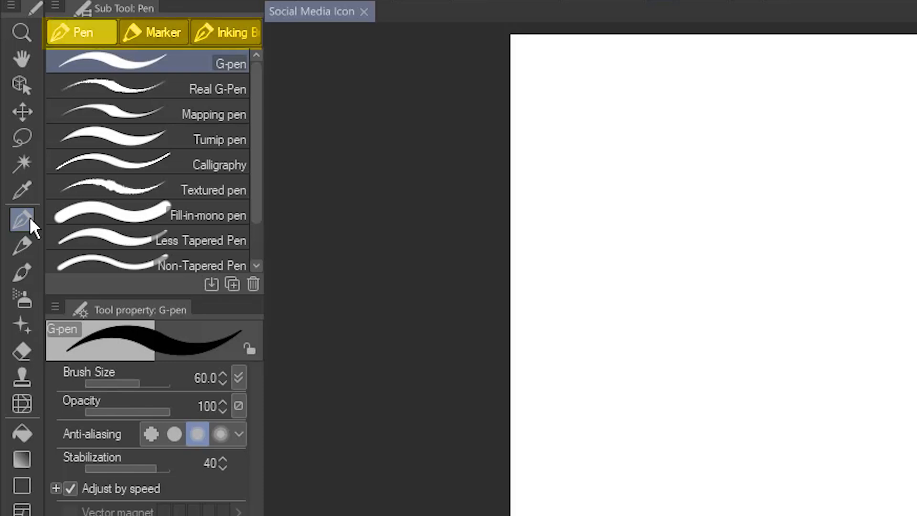
{"action": "left_click", "coordinate": [154, 32]}
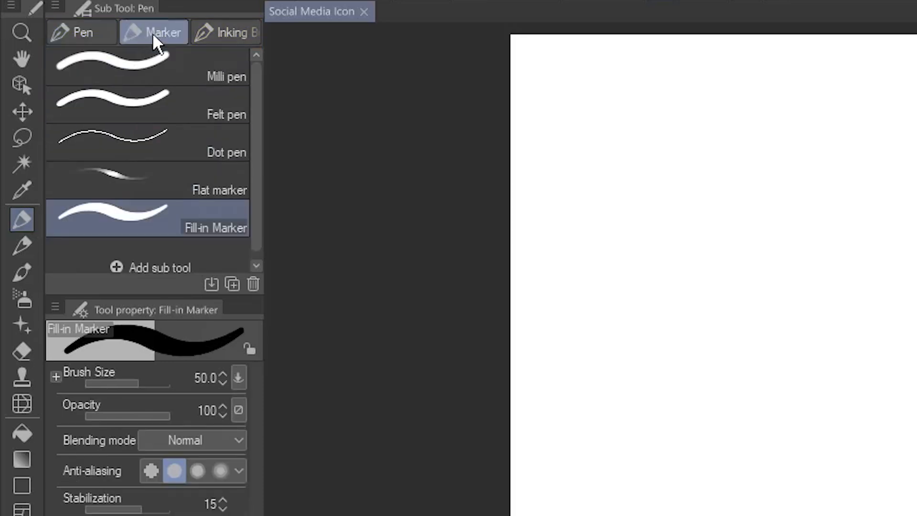
{"action": "left_click", "coordinate": [81, 32]}
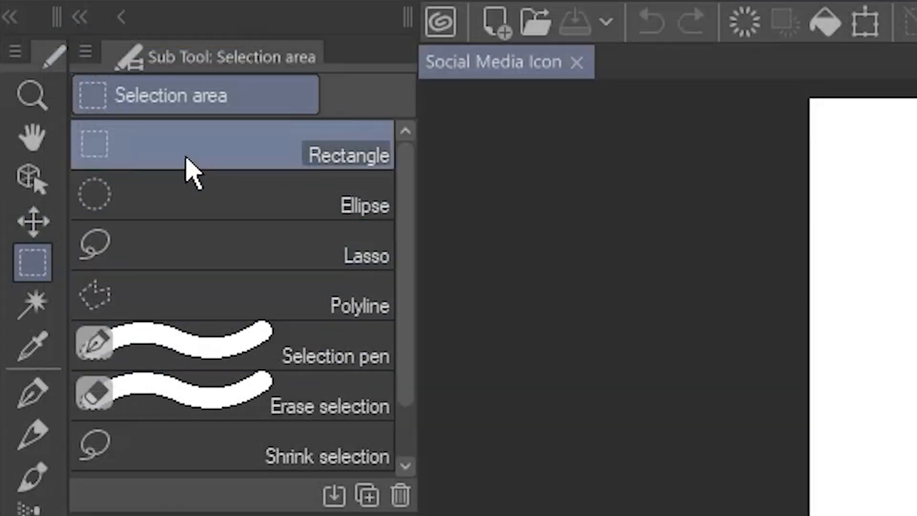
- Switch from Rectangle to Ellipse and finally to the Lasso selection sub tool
{"action": "left_click", "coordinate": [205, 205]}
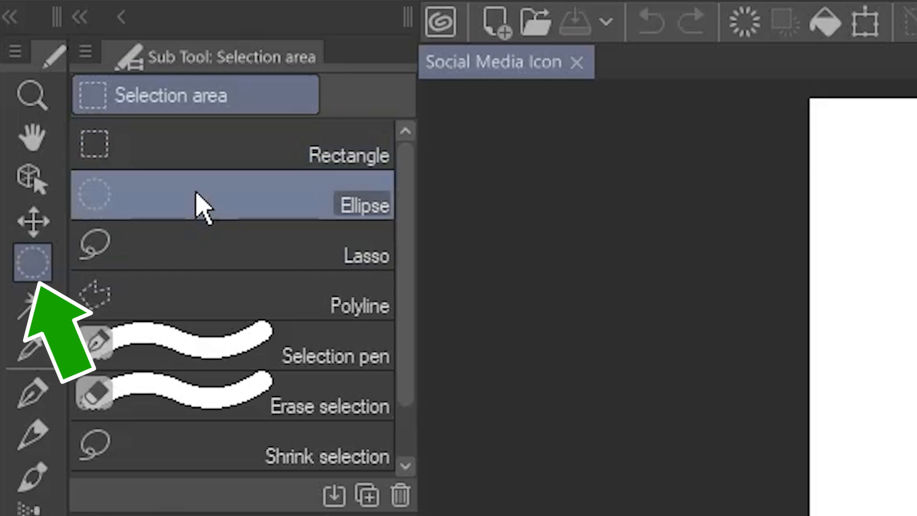
{"action": "left_click", "coordinate": [205, 254]}
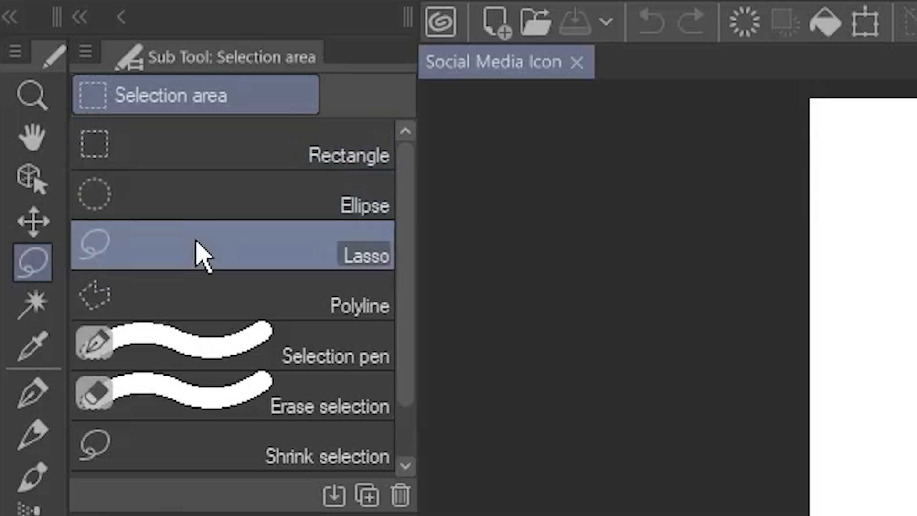
{"action": "left_click", "coordinate": [231, 295]}
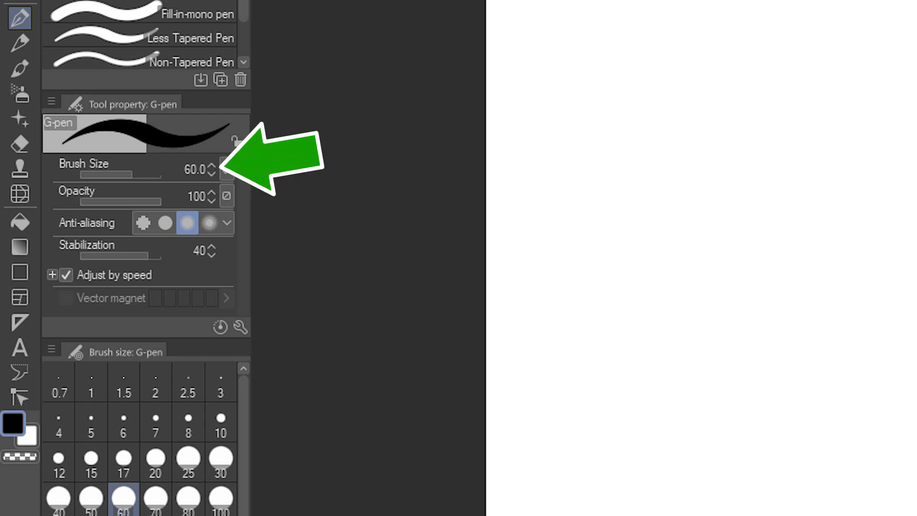
{"action": "scroll", "scroll_direction": "down", "scroll_amount": 3}
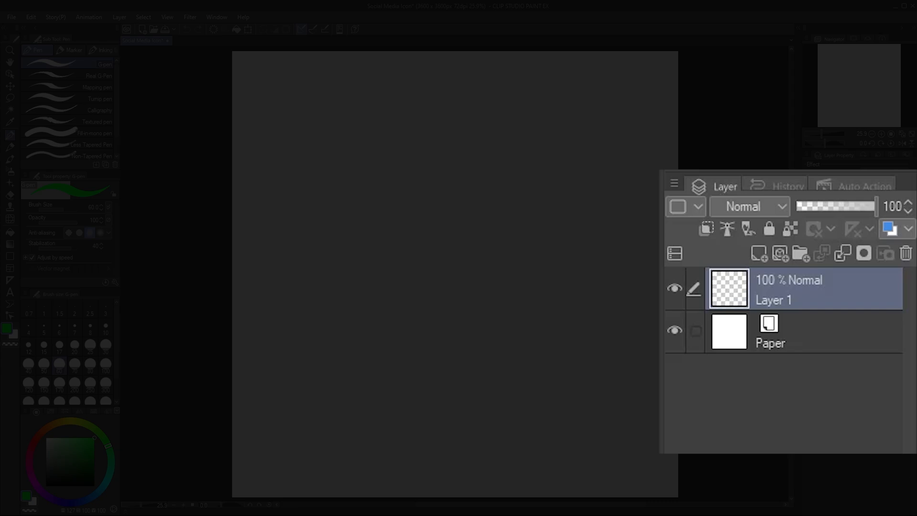
- Close and reopen the Layer palette via Window > Layer, then hide the Paper layer
{"action": "left_click", "coordinate": [777, 186]}
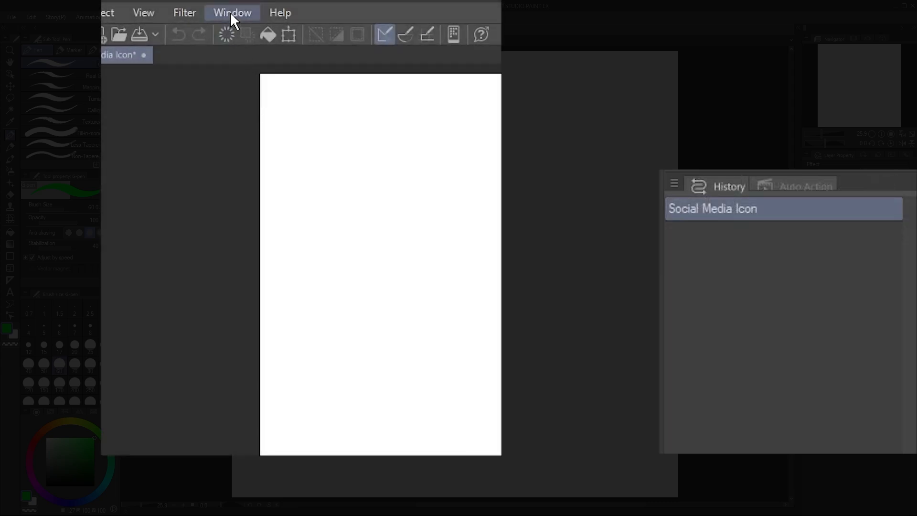
{"action": "left_click", "coordinate": [232, 12]}
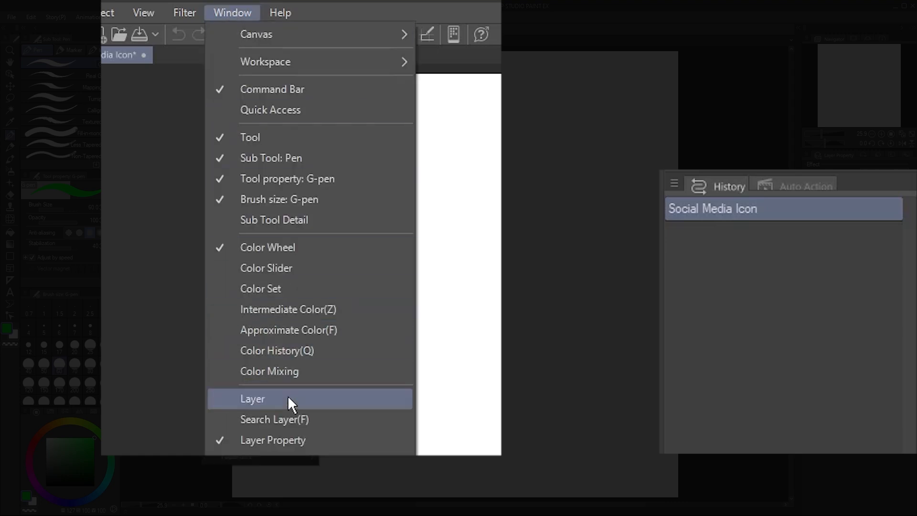
{"action": "left_click", "coordinate": [253, 398]}
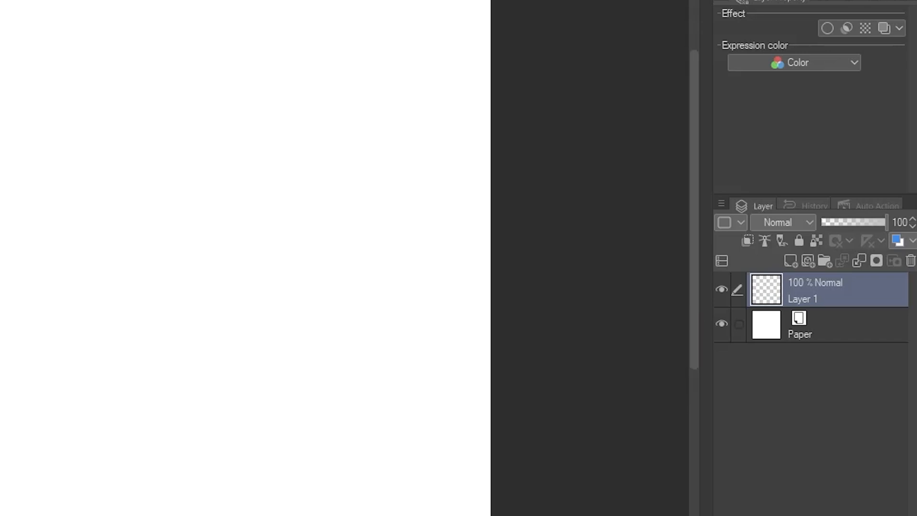
{"action": "mouse_move", "coordinate": [726, 339]}
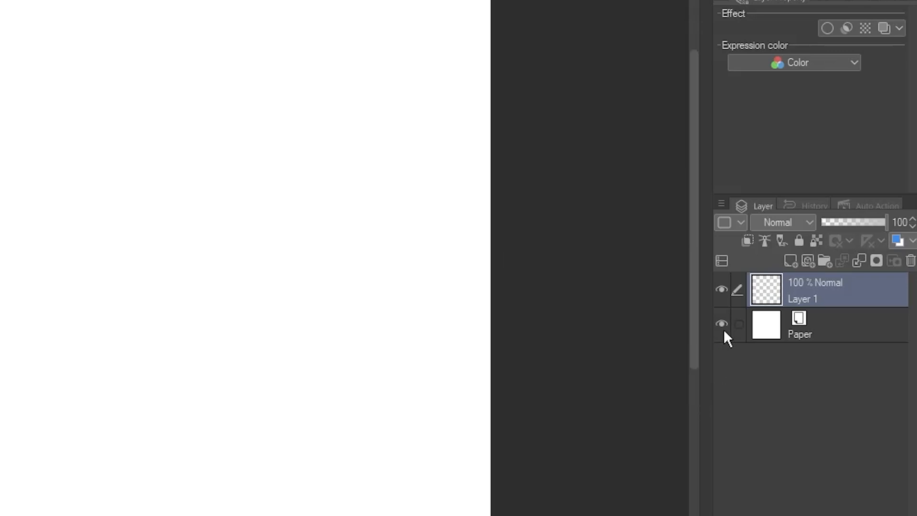
{"action": "left_click", "coordinate": [721, 323]}
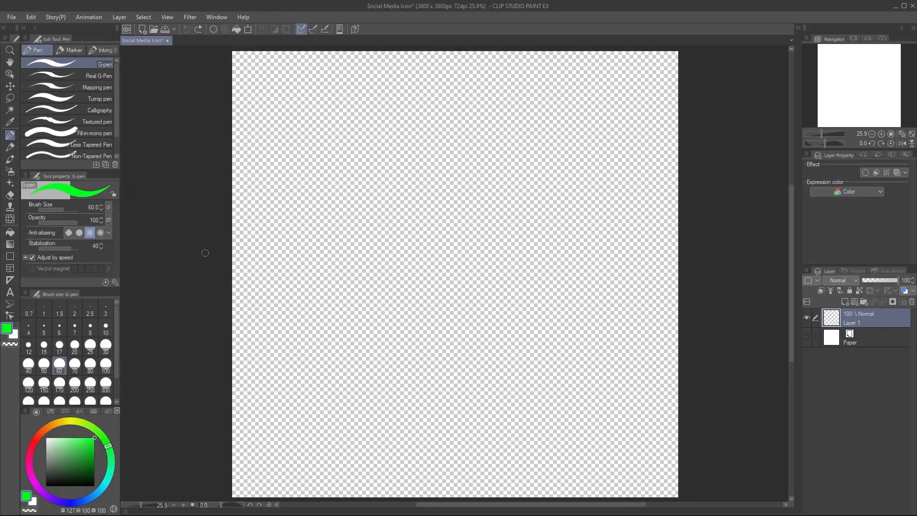
{"action": "mouse_move", "coordinate": [549, 117]}
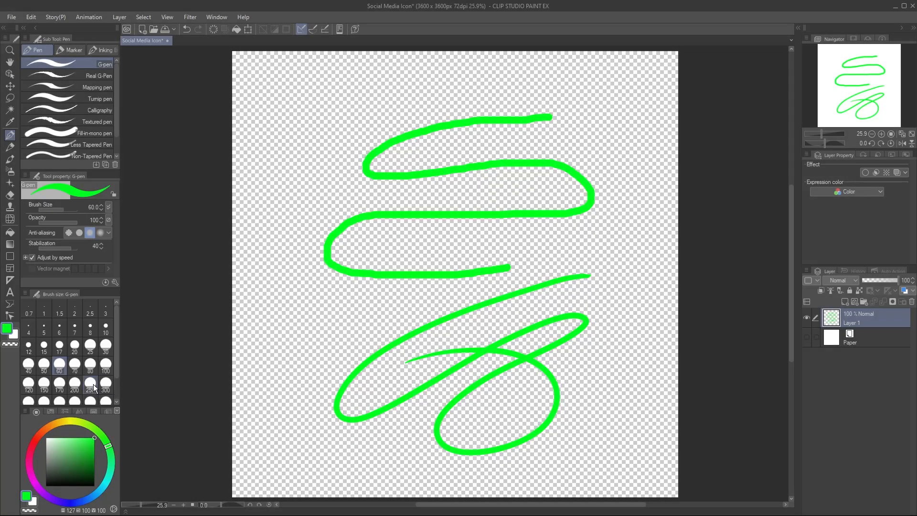
- Switch the G-pen to a much larger preset brush size
{"action": "left_click", "coordinate": [89, 387]}
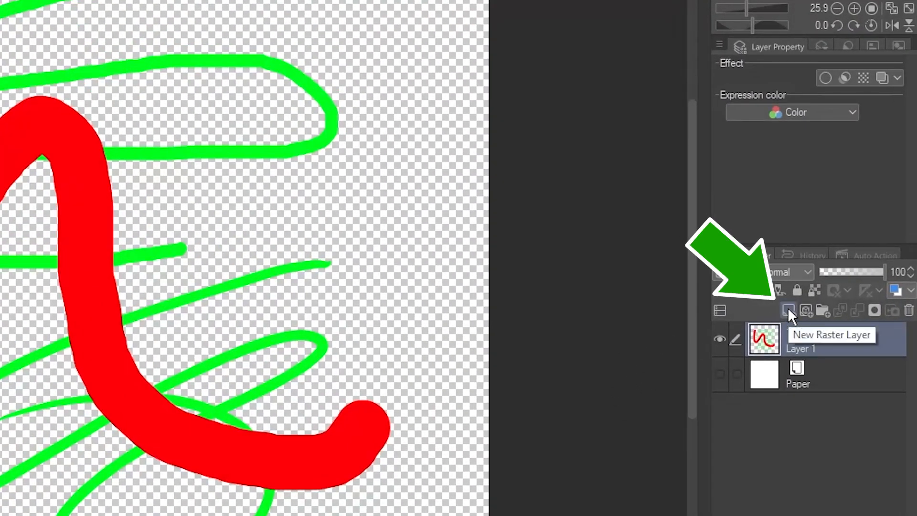
- Add a new raster layer above Layer 1 and begin renaming it
{"action": "left_click", "coordinate": [788, 310]}
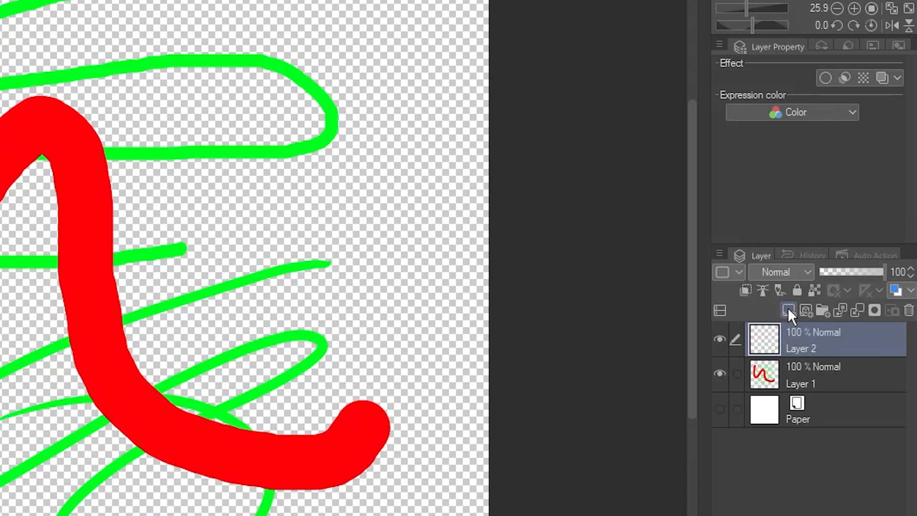
{"action": "mouse_move", "coordinate": [802, 356]}
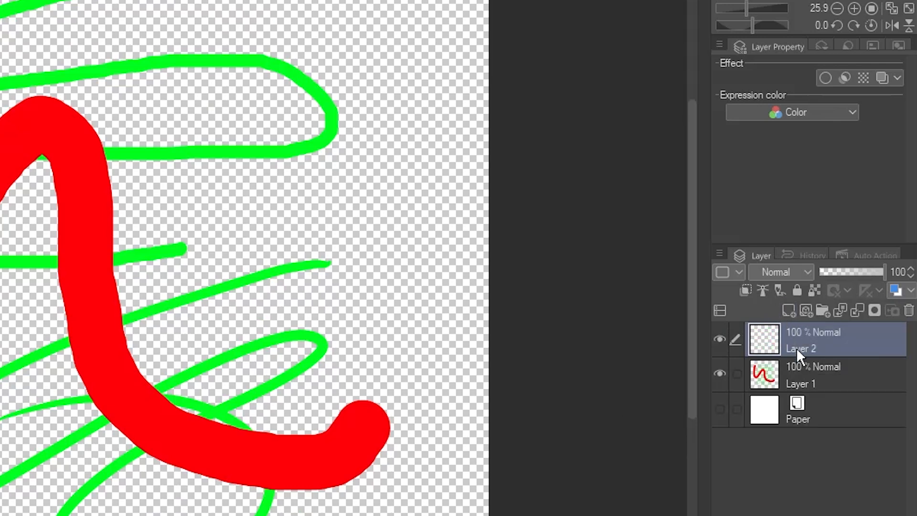
{"action": "double_click", "coordinate": [801, 348]}
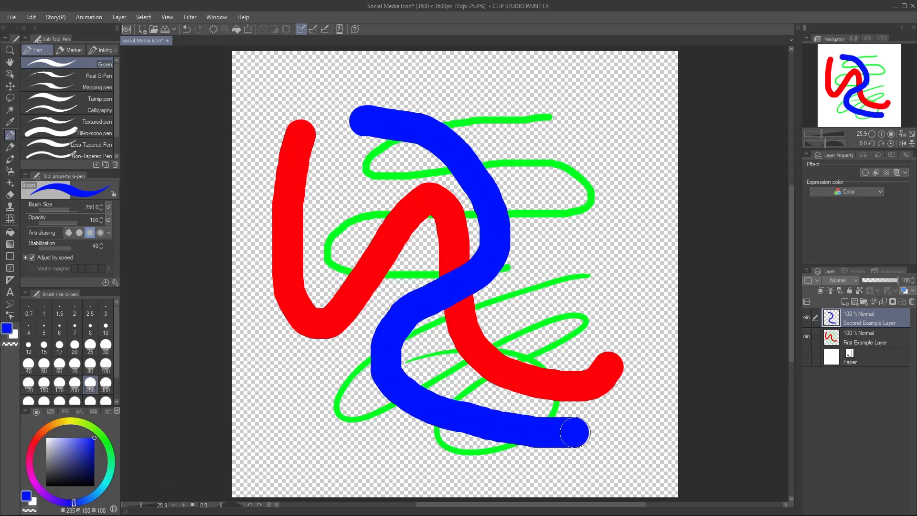
{"action": "mouse_move", "coordinate": [575, 435]}
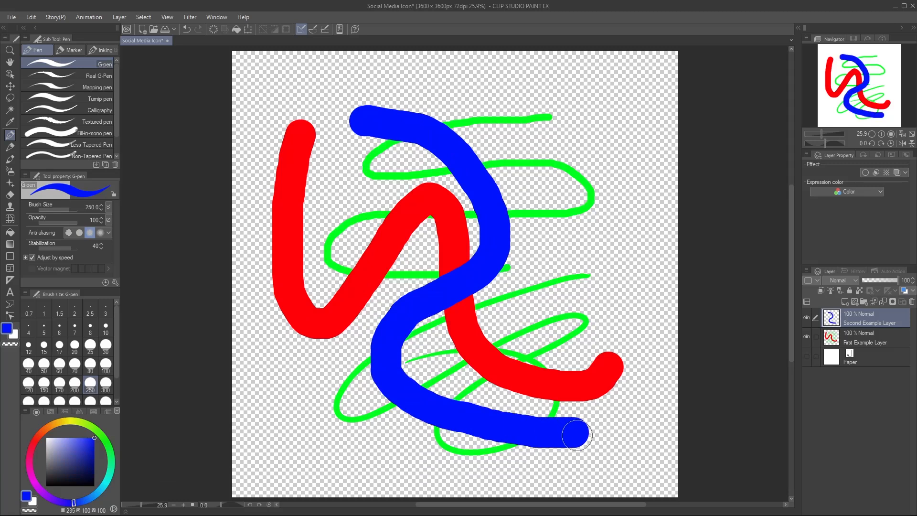
{"action": "mouse_move", "coordinate": [577, 433]}
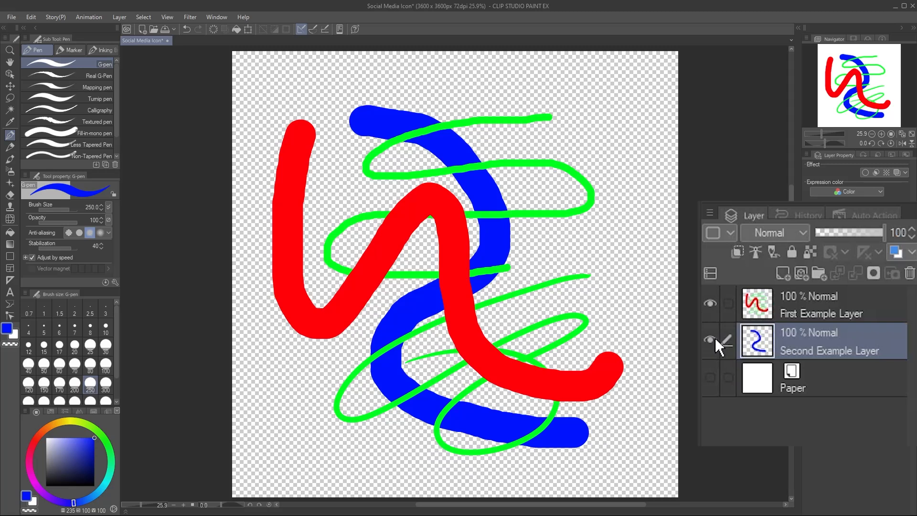
- Toggle the eye icon of the Second Example Layer
{"action": "left_click", "coordinate": [818, 304]}
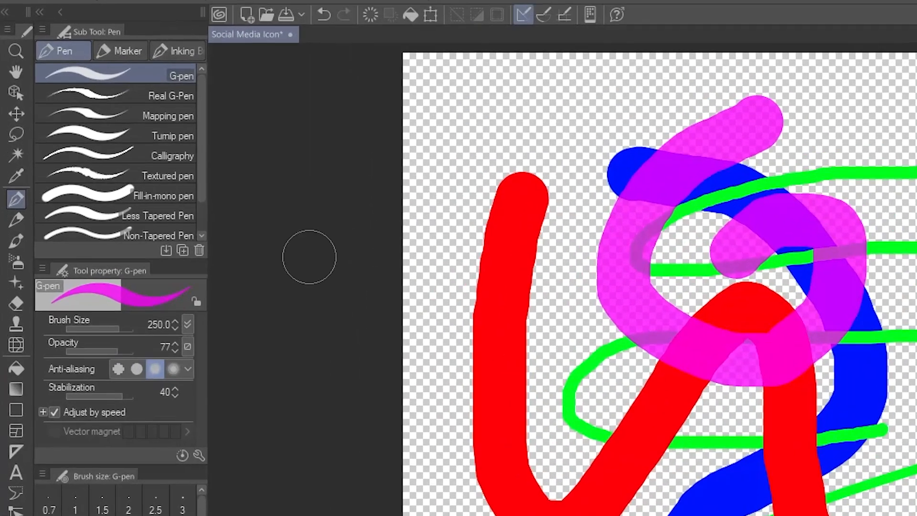
- Switch to the Soft airbrush, then try Overlay and another blending mode on the top layer
{"action": "left_click", "coordinate": [16, 270]}
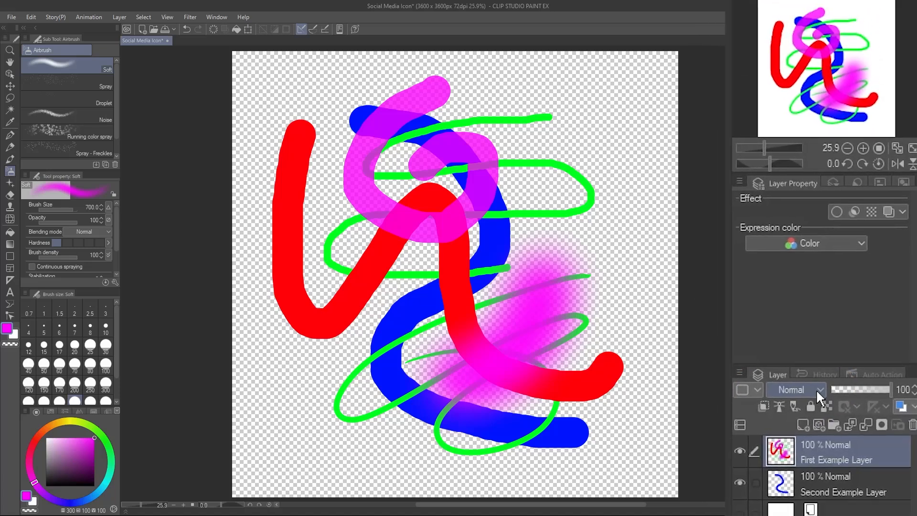
{"action": "left_click", "coordinate": [795, 389]}
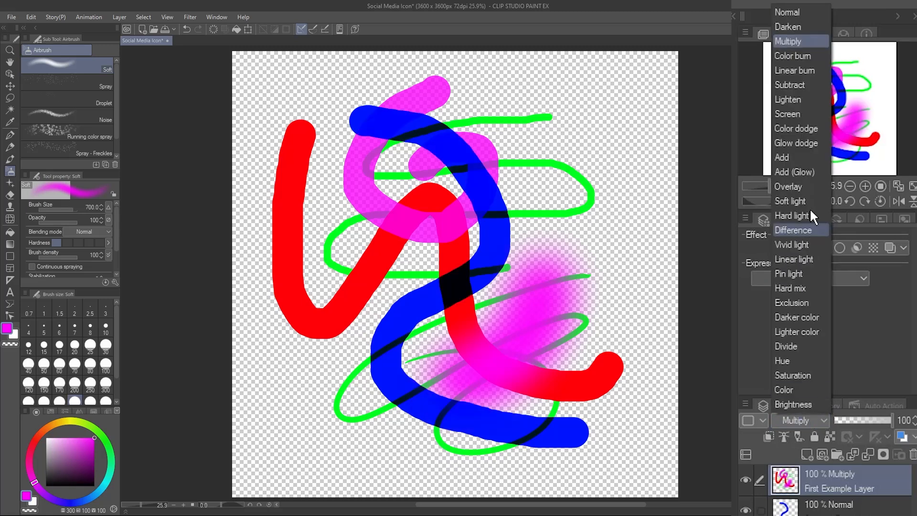
{"action": "left_click", "coordinate": [782, 156]}
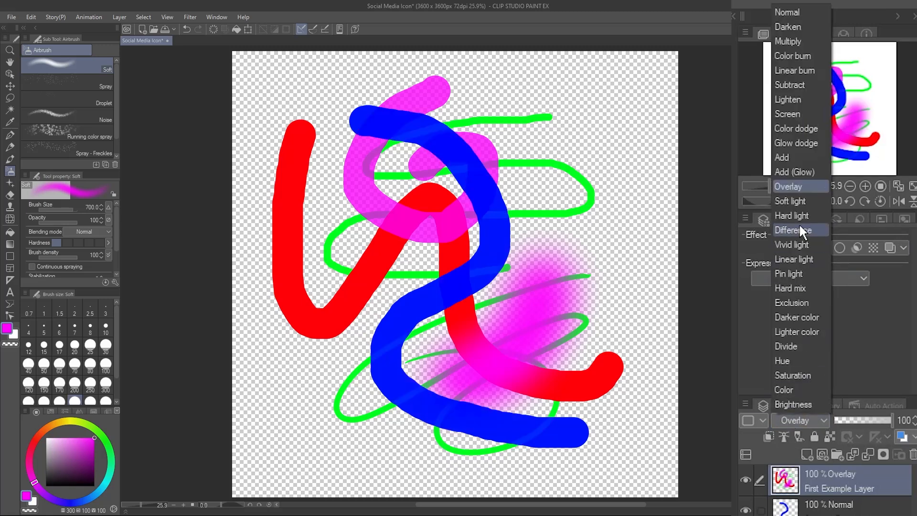
{"action": "left_click", "coordinate": [783, 390]}
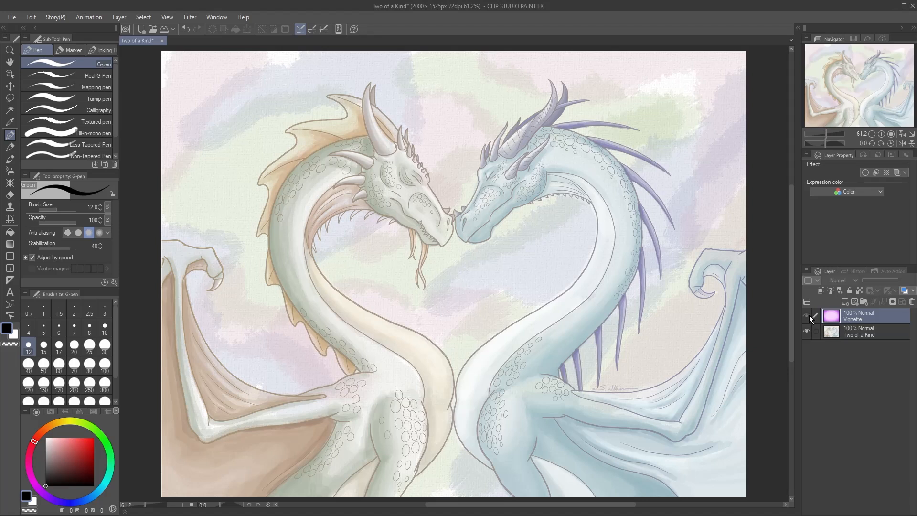
- Show the Vignette layer over the dragons and choose a blending mode for it
{"action": "left_click", "coordinate": [805, 316]}
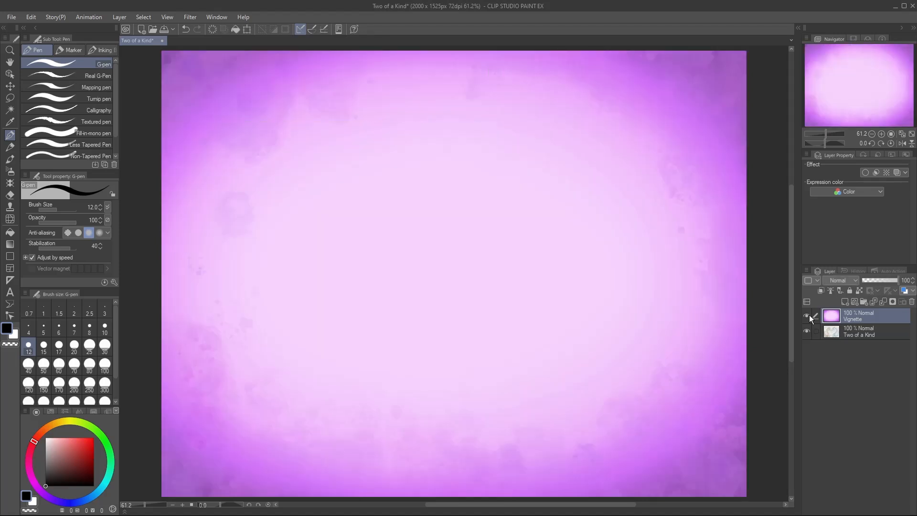
{"action": "left_click", "coordinate": [839, 280]}
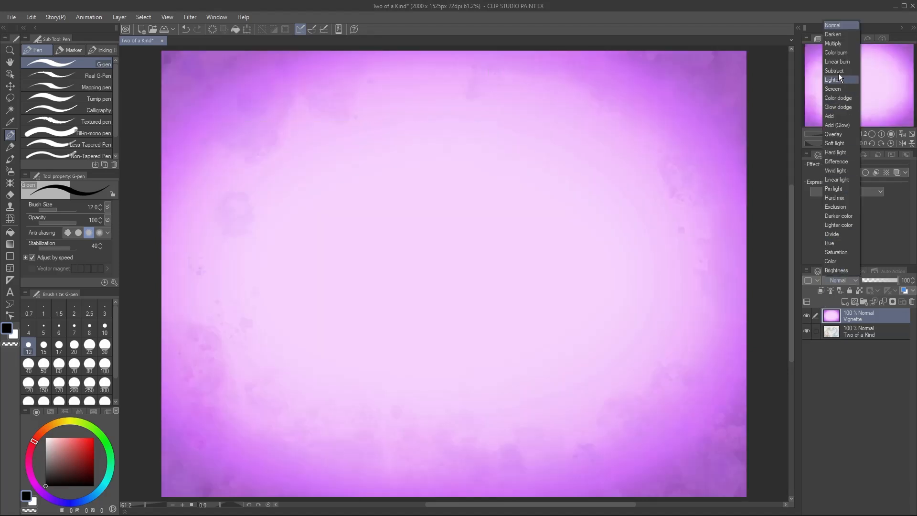
{"action": "left_click", "coordinate": [833, 44]}
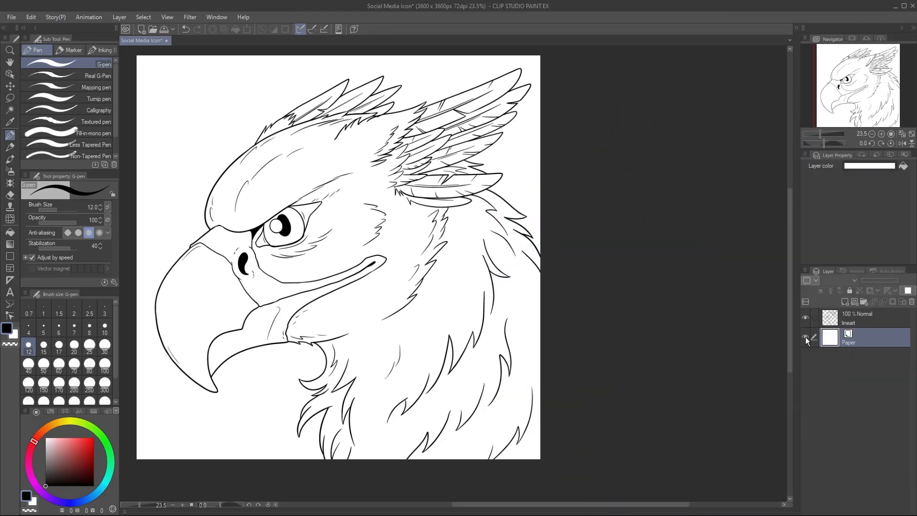
- Hide the Paper layer to reveal transparency, then close the griffon document
{"action": "left_click", "coordinate": [805, 341]}
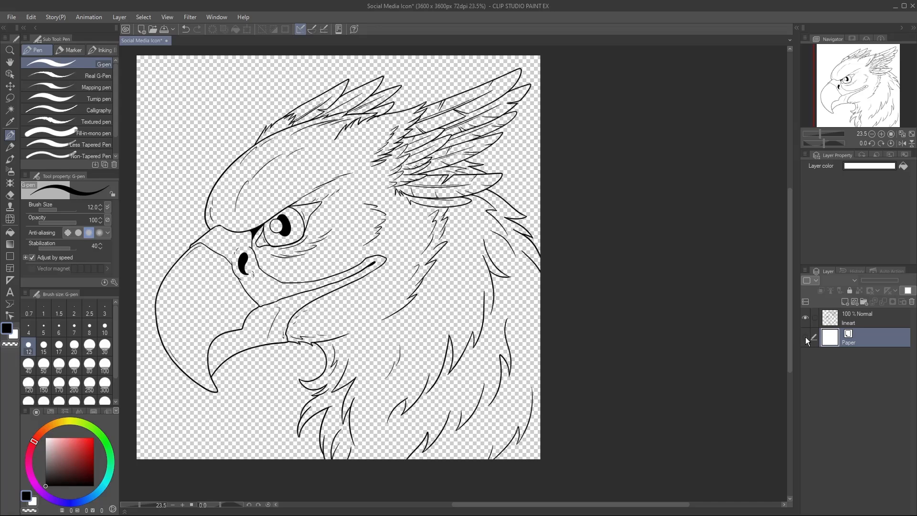
{"action": "left_click", "coordinate": [166, 40]}
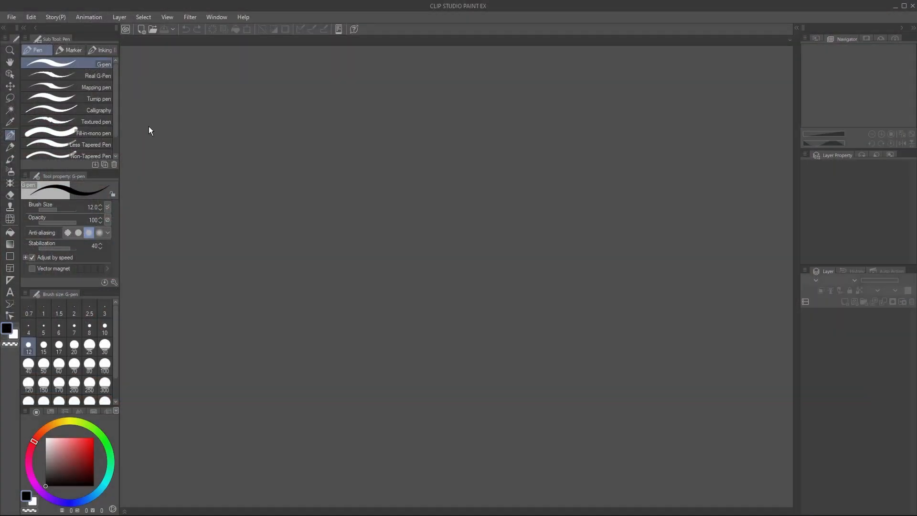
- Open Social Media Icon - Griffon Lineart.clip, briefly checking the file type list
{"action": "left_click", "coordinate": [10, 16]}
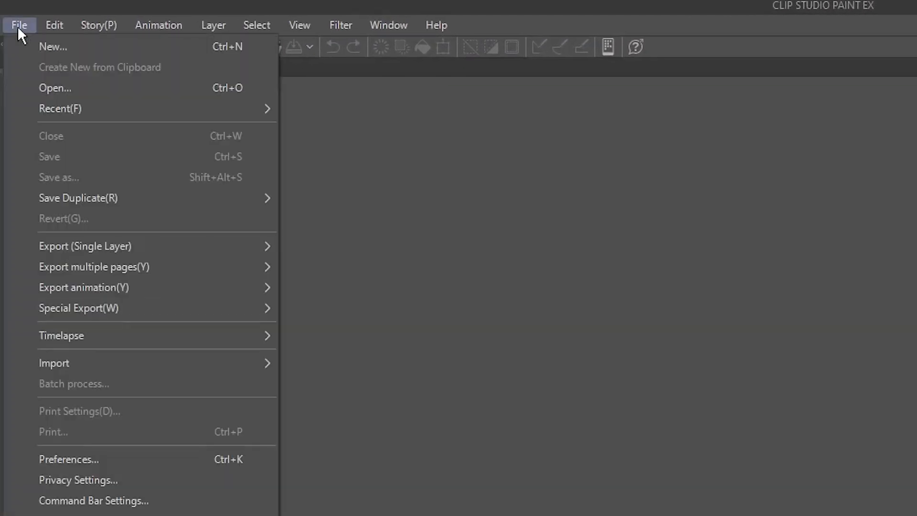
{"action": "left_click", "coordinate": [55, 88]}
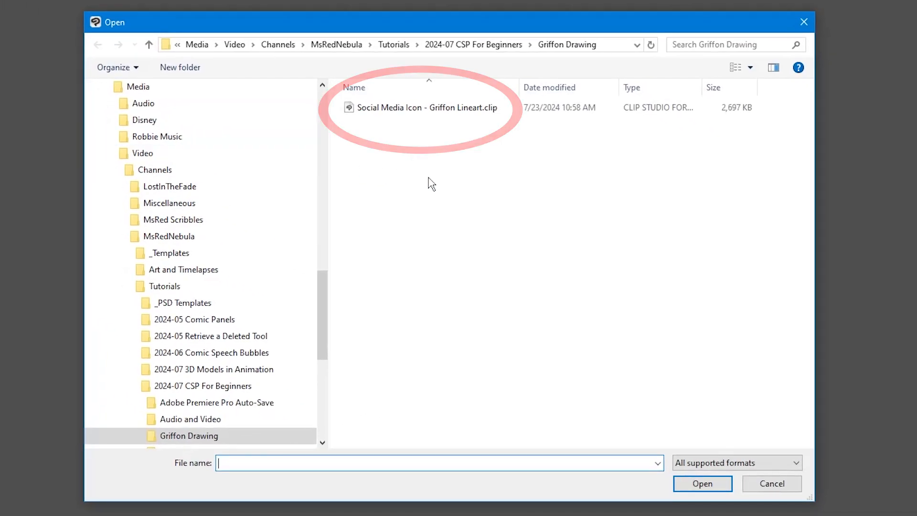
{"action": "left_click", "coordinate": [428, 107]}
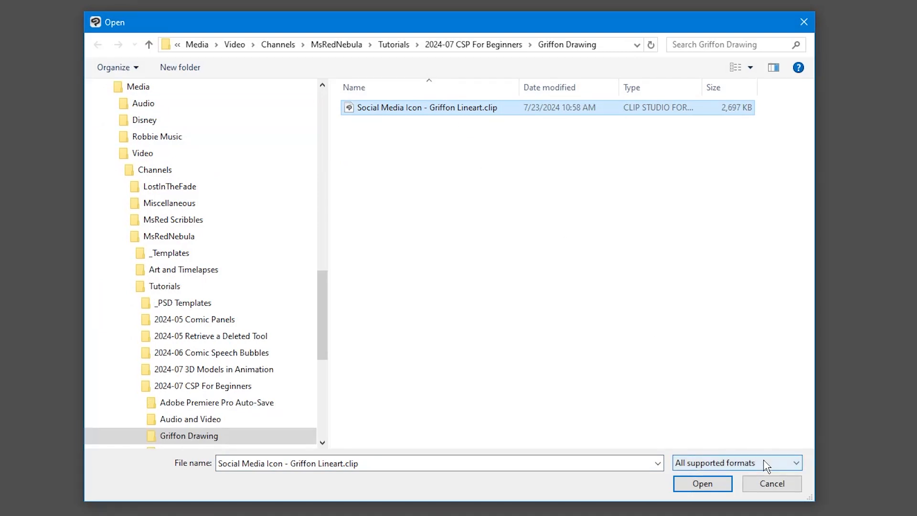
{"action": "left_click", "coordinate": [735, 462]}
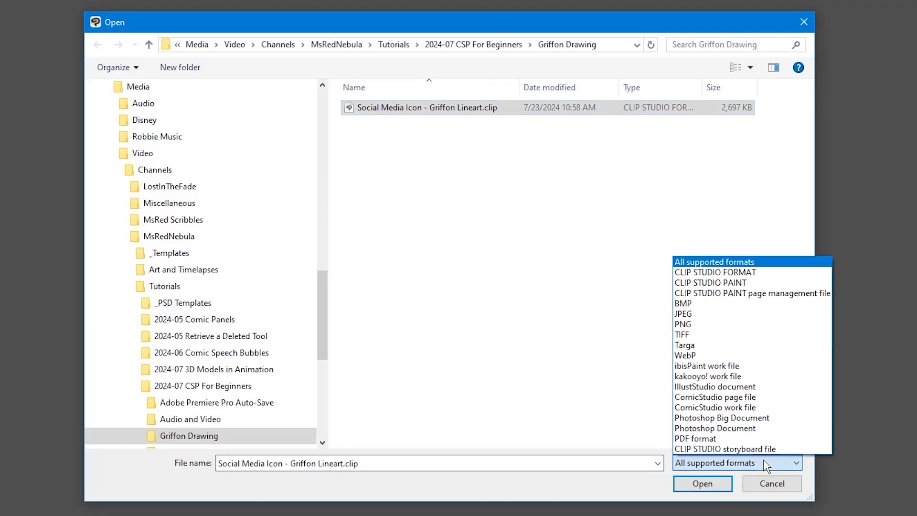
{"action": "left_click", "coordinate": [714, 261]}
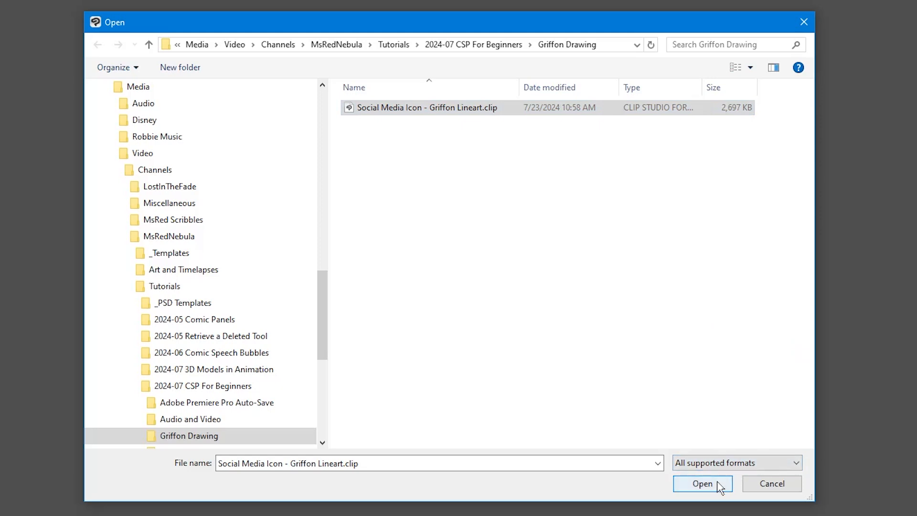
{"action": "left_click", "coordinate": [701, 482]}
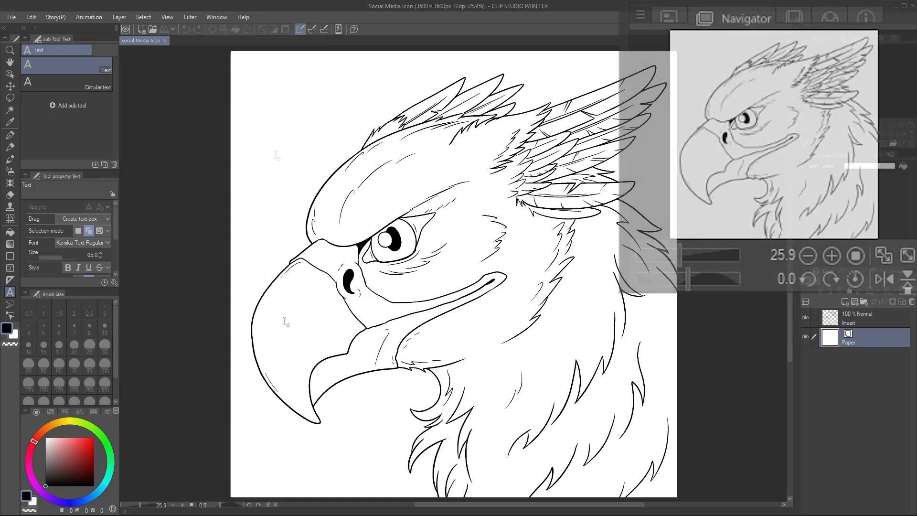
- Tick Navigator in the Window menu to show its palette
{"action": "left_click", "coordinate": [216, 17]}
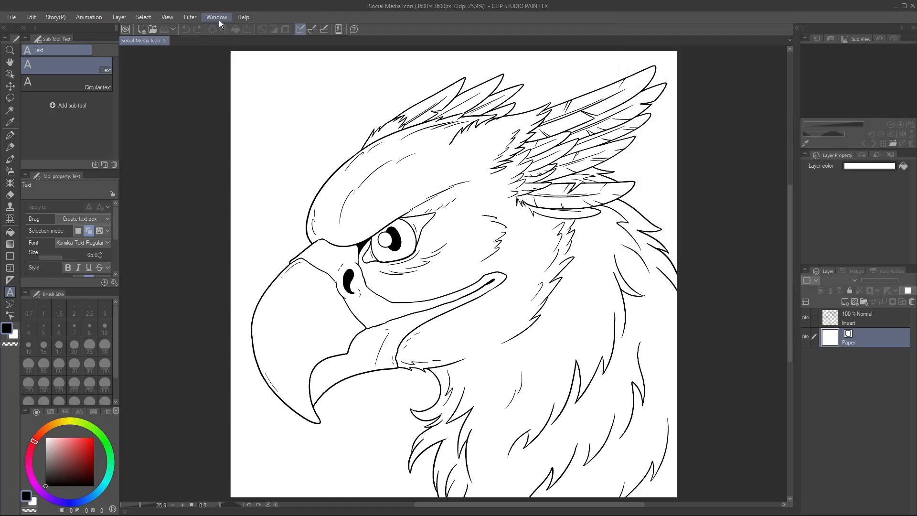
{"action": "left_click", "coordinate": [216, 17]}
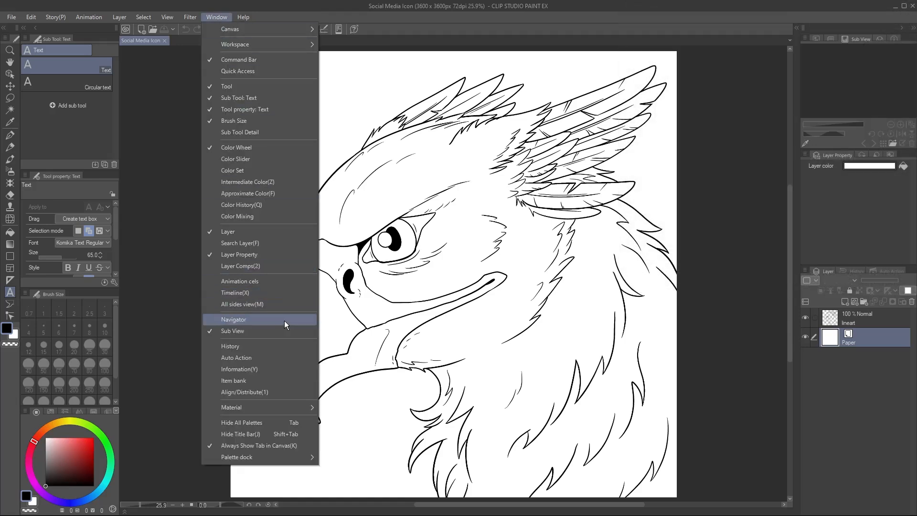
{"action": "left_click", "coordinate": [233, 320]}
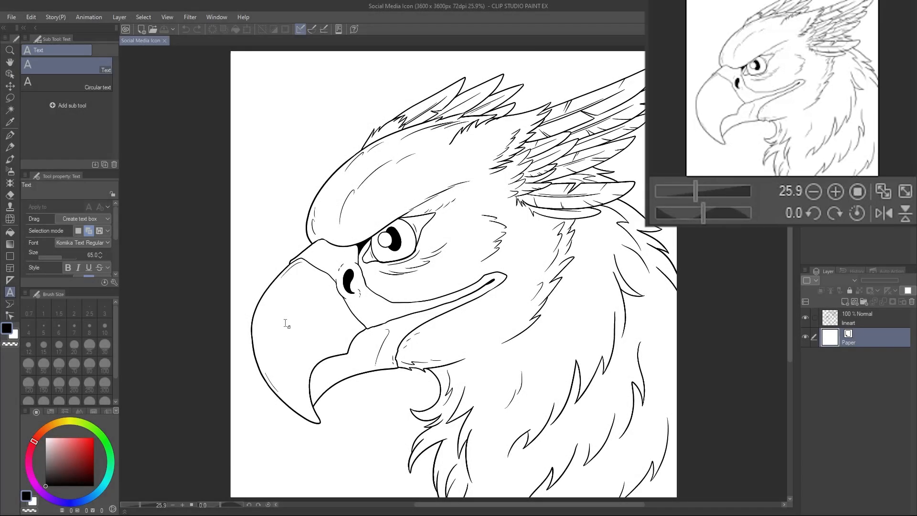
- Zoom the view out, in on the griffon's eye, and back to default zoom
{"action": "left_click", "coordinate": [836, 191]}
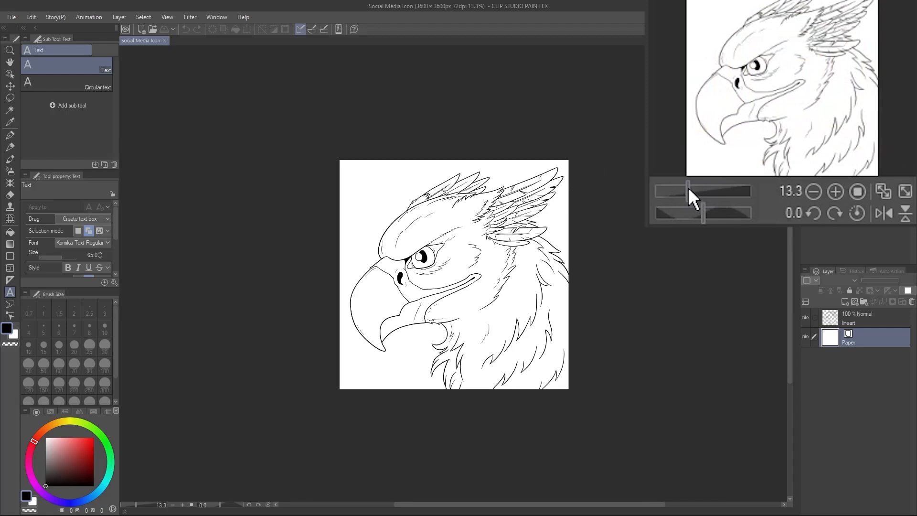
{"action": "left_click", "coordinate": [835, 191]}
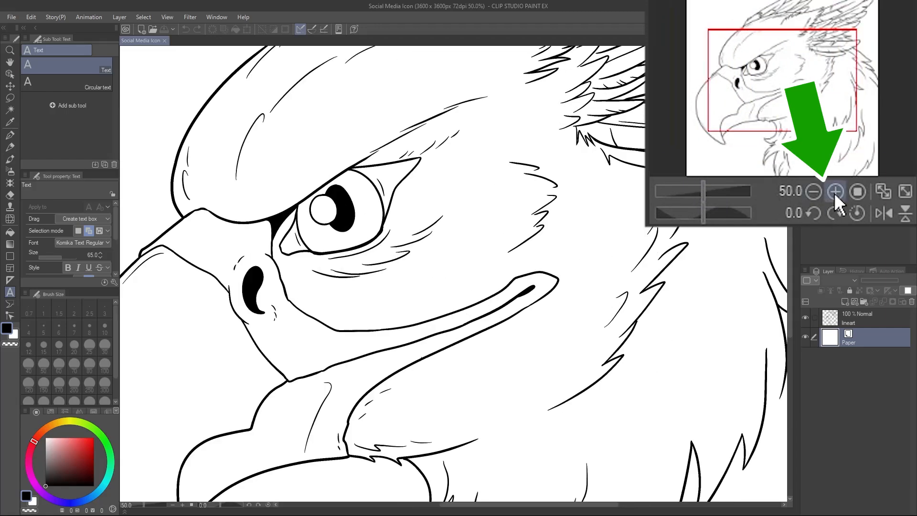
{"action": "left_click", "coordinate": [813, 191]}
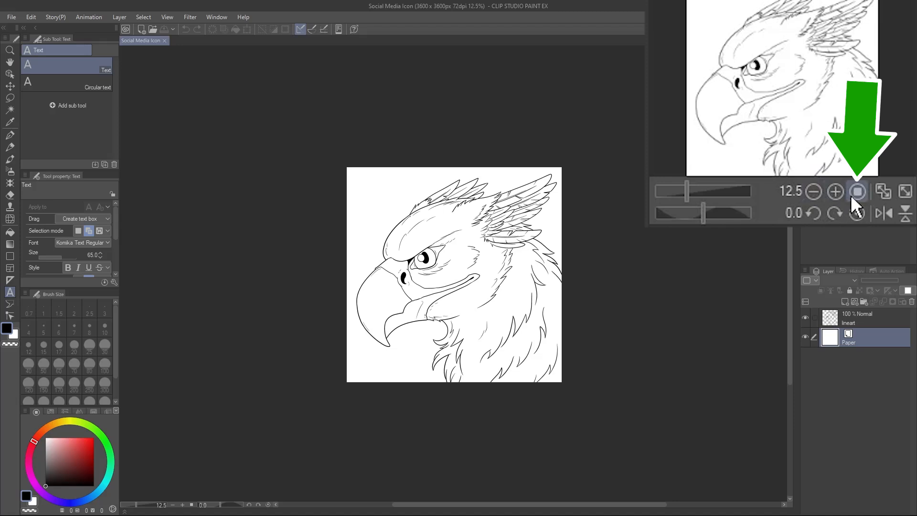
{"action": "left_click", "coordinate": [836, 191]}
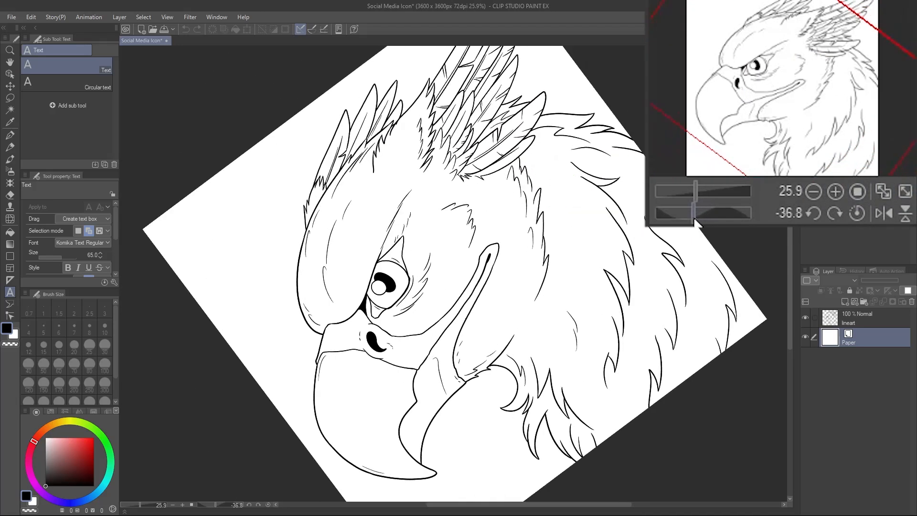
- Rotate the view both ways, reset rotation, then flip the view vertically
{"action": "left_click", "coordinate": [812, 212]}
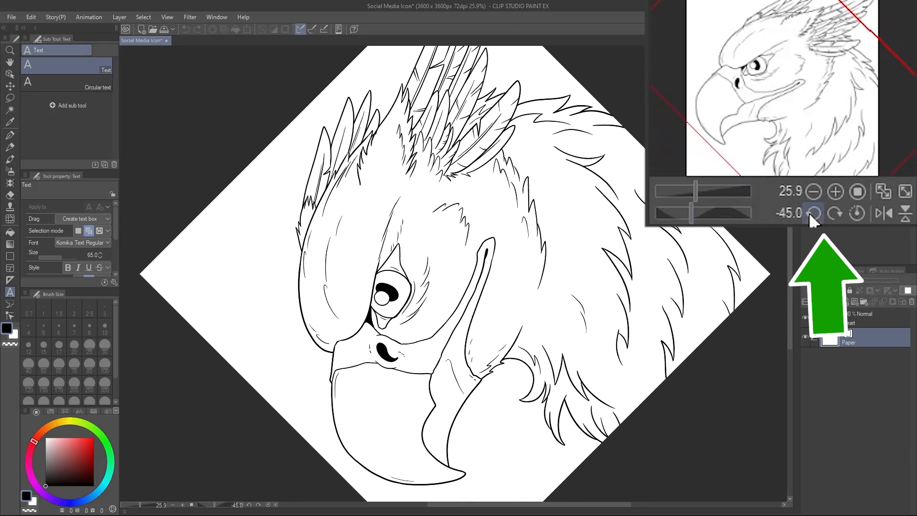
{"action": "left_click", "coordinate": [836, 213]}
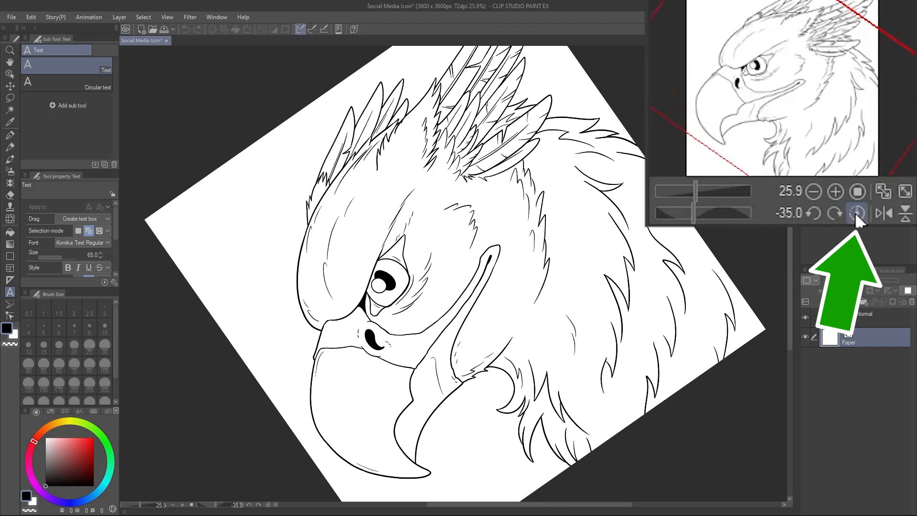
{"action": "left_click", "coordinate": [857, 212]}
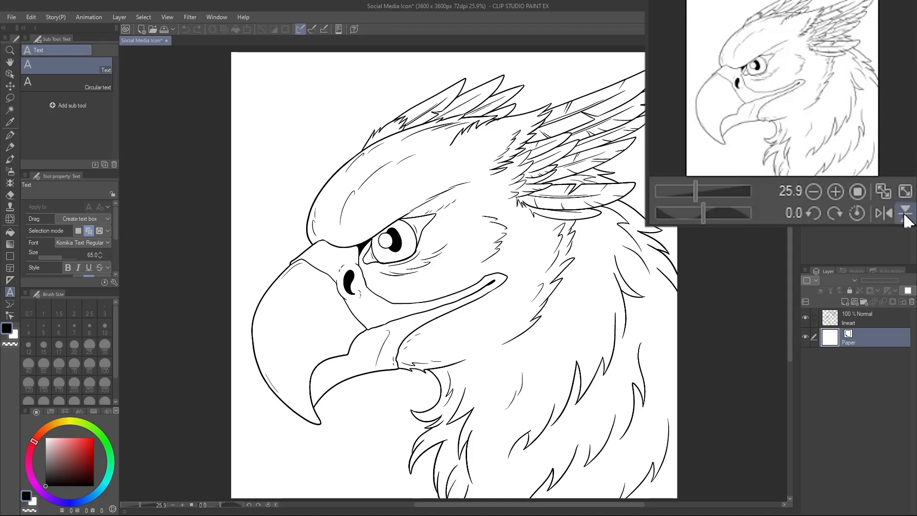
{"action": "left_click", "coordinate": [10, 136]}
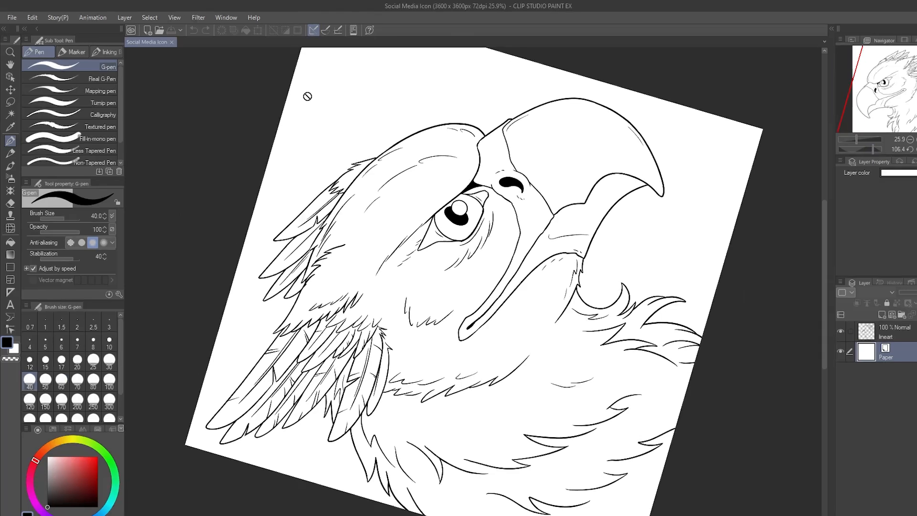
- Export a single-layer PNG named Social Media Icon, confirming the default PNG settings
{"action": "left_click", "coordinate": [11, 17]}
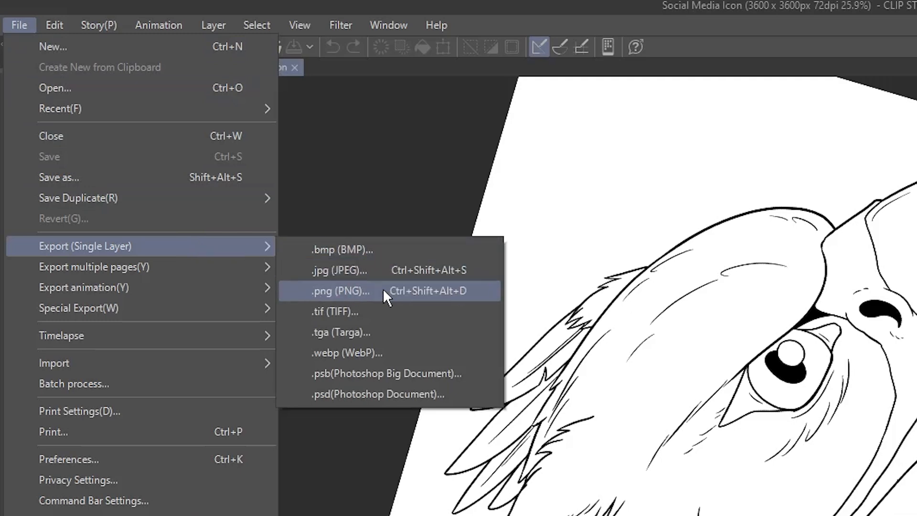
{"action": "left_click", "coordinate": [341, 291]}
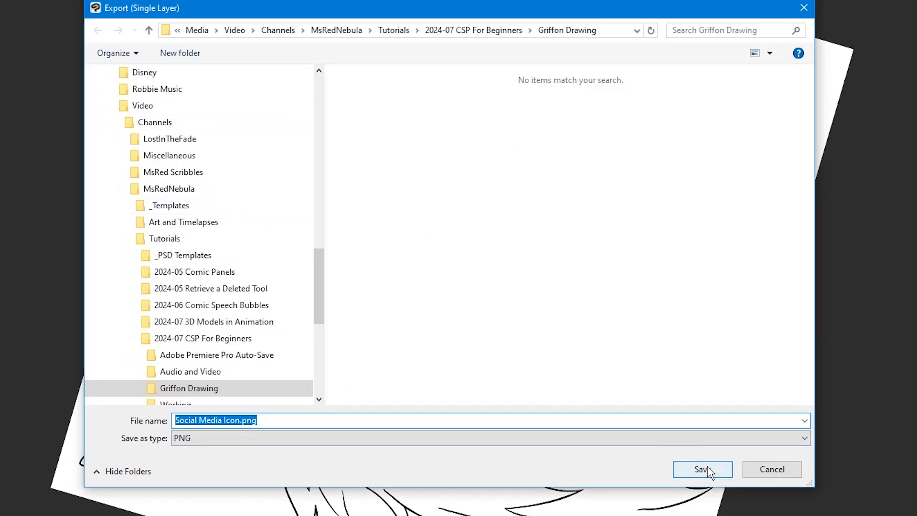
{"action": "left_click", "coordinate": [701, 469]}
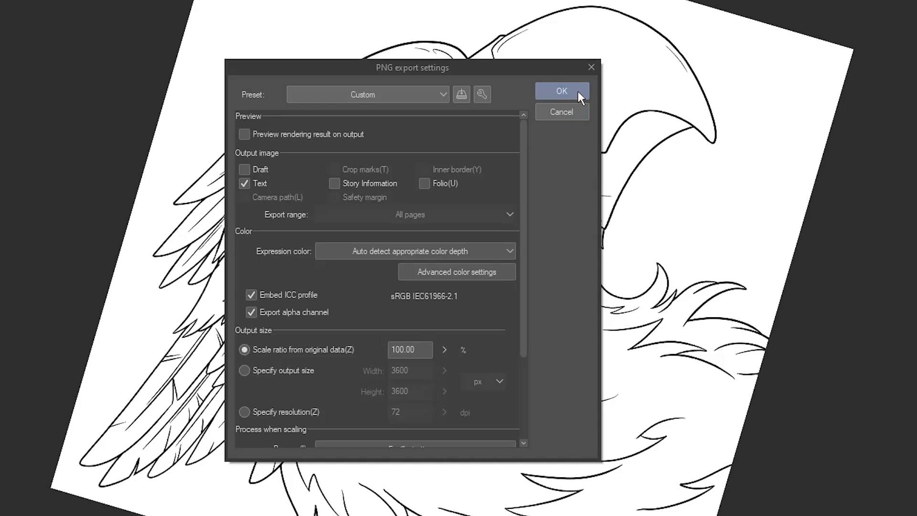
{"action": "left_click", "coordinate": [561, 91]}
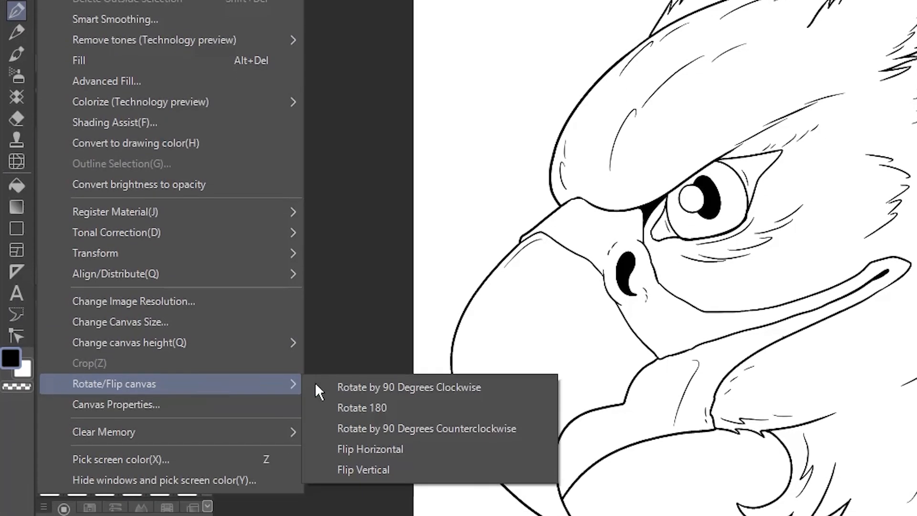
- Show the Edit > Rotate/Flip canvas submenu
{"action": "left_click", "coordinate": [370, 448]}
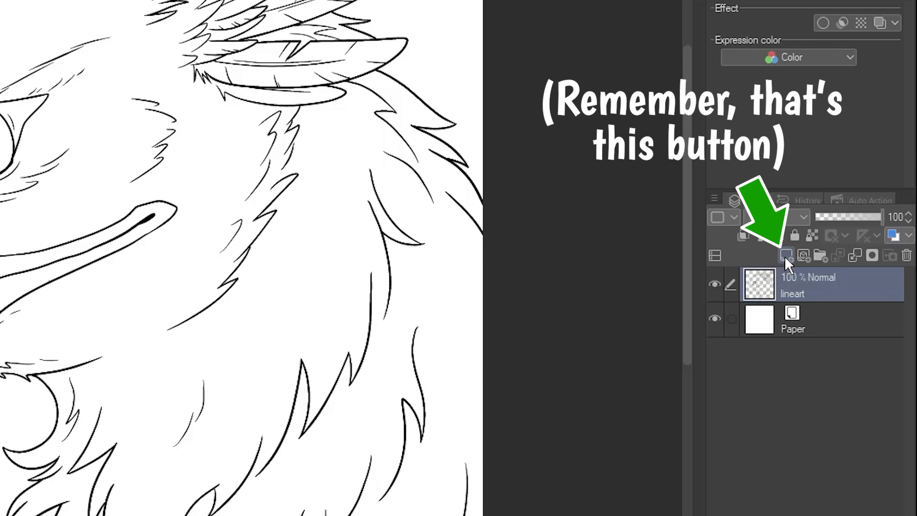
- Add a Feathers layer, switch to the Fill tool, and undo the whole-canvas tan fill
{"action": "left_click", "coordinate": [786, 255]}
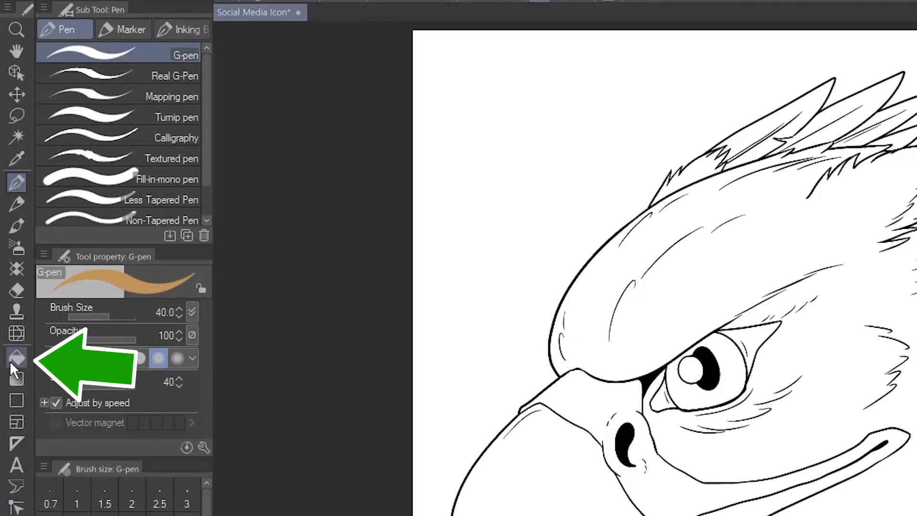
{"action": "left_click", "coordinate": [16, 357]}
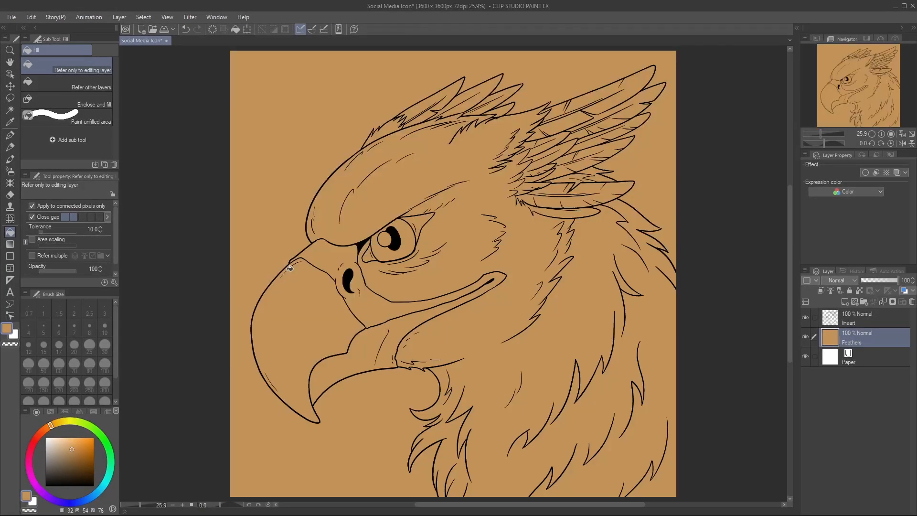
{"action": "key", "text": "ctrl+z"}
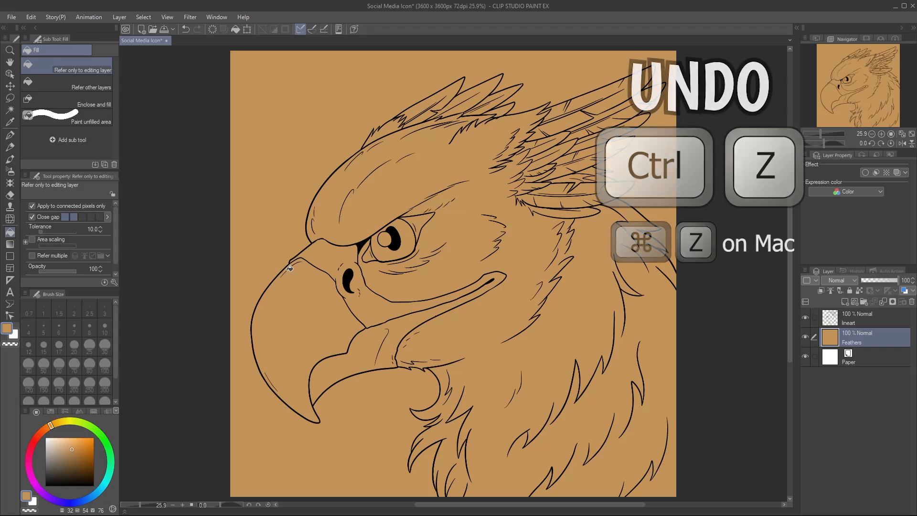
{"action": "key", "text": "ctrl+z"}
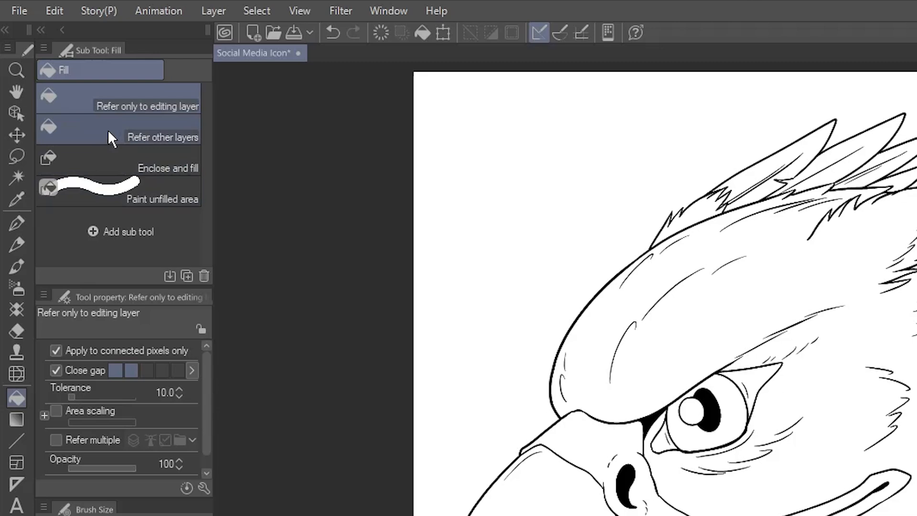
- Pick the Refer other layers fill subtool, set lineart as reference, then reselect Feathers
{"action": "left_click", "coordinate": [117, 128]}
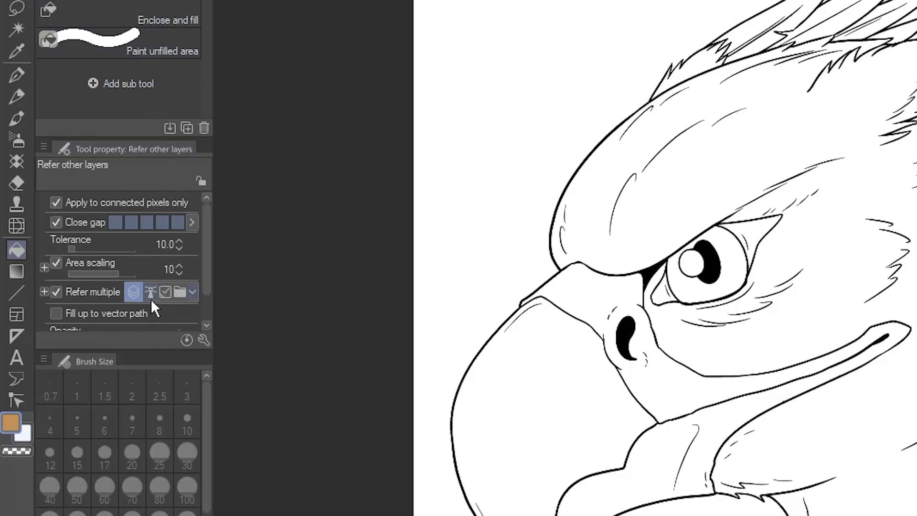
{"action": "mouse_move", "coordinate": [151, 307]}
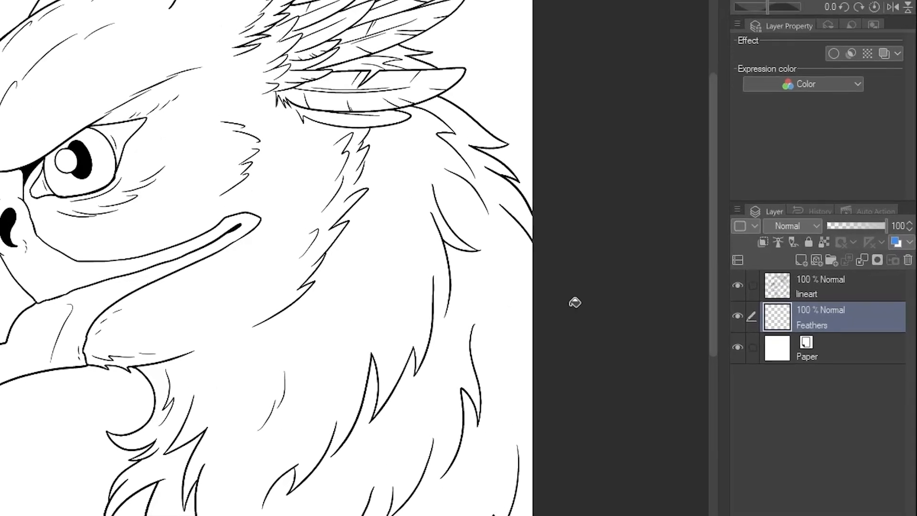
{"action": "left_click", "coordinate": [807, 281]}
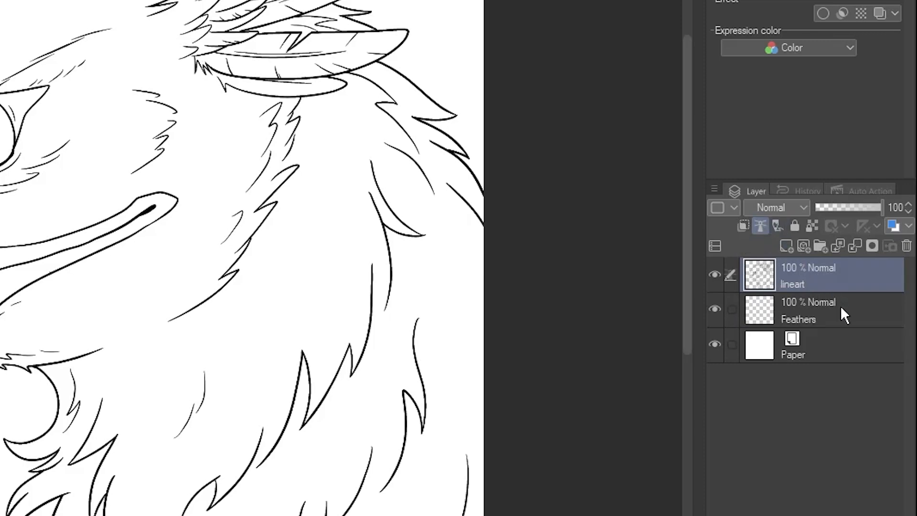
{"action": "left_click", "coordinate": [807, 310]}
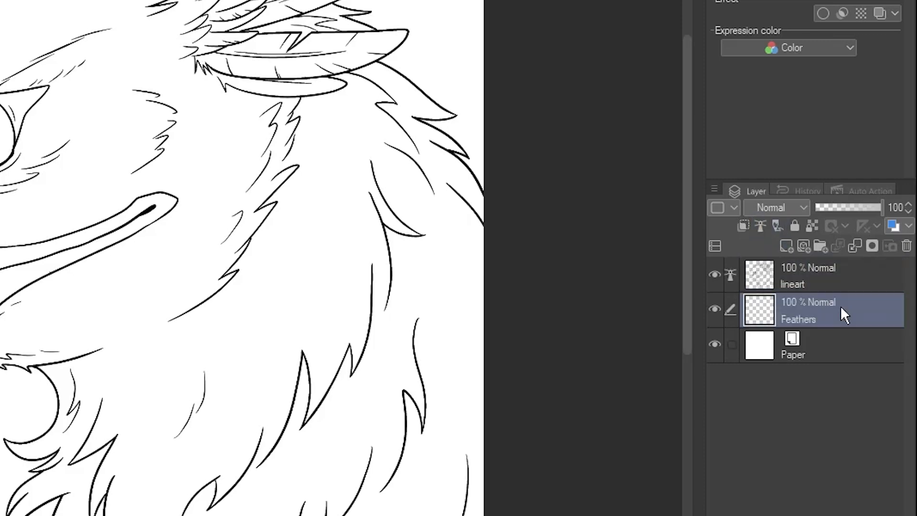
{"action": "left_click", "coordinate": [715, 275]}
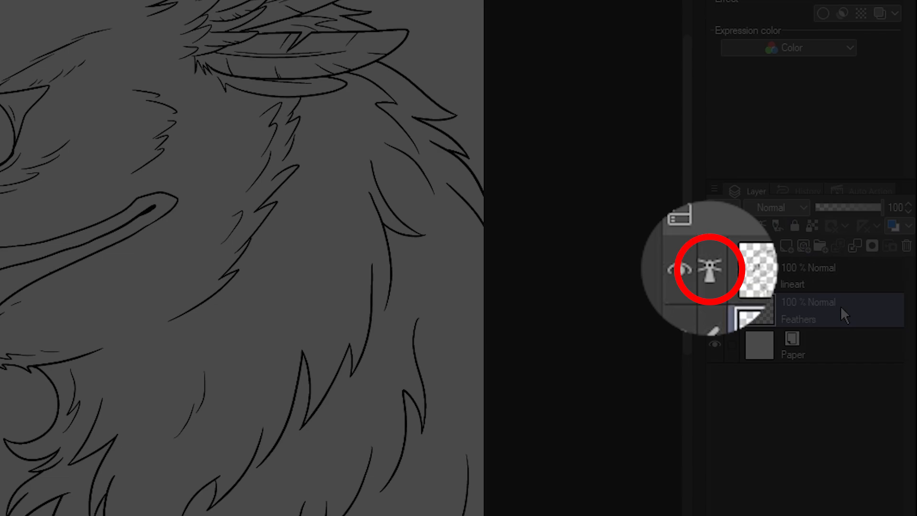
{"action": "left_click", "coordinate": [818, 310]}
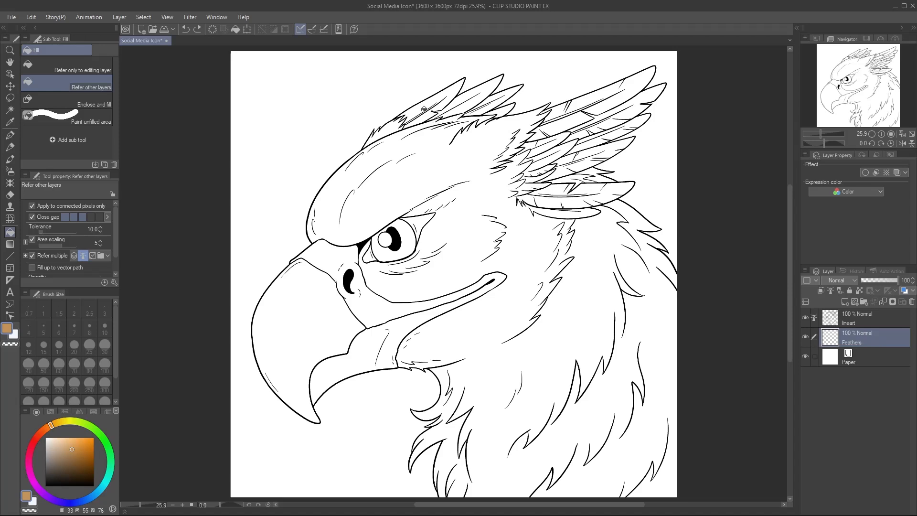
- Fill a crest feather with tan, then hide and reshow the lineart to check coverage
{"action": "left_click", "coordinate": [423, 110]}
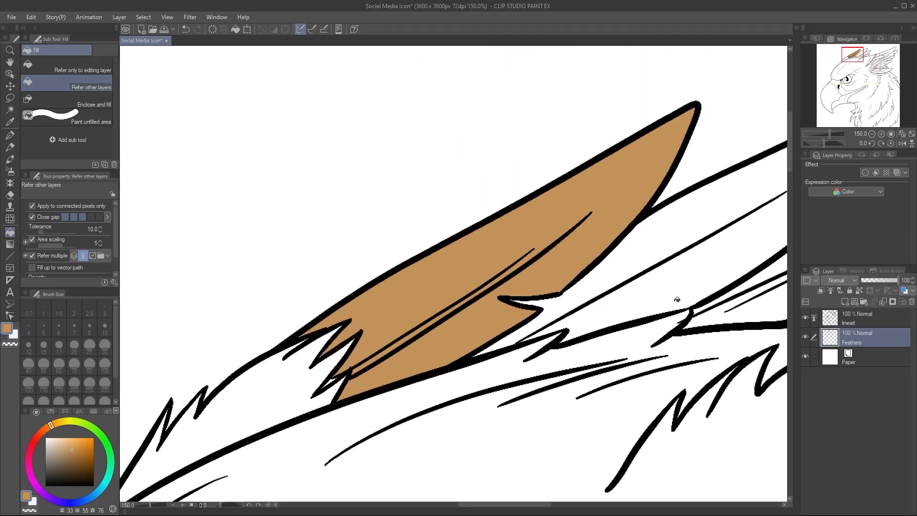
{"action": "left_click", "coordinate": [806, 318]}
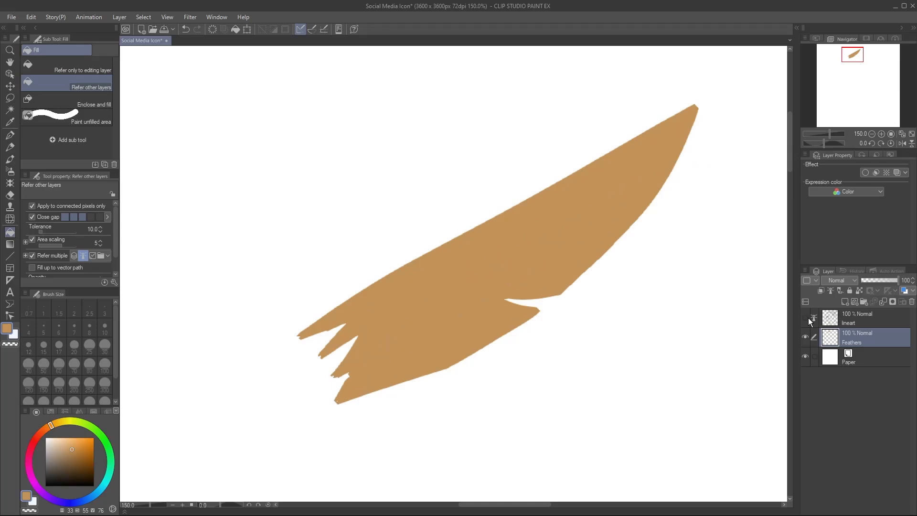
{"action": "left_click", "coordinate": [806, 318]}
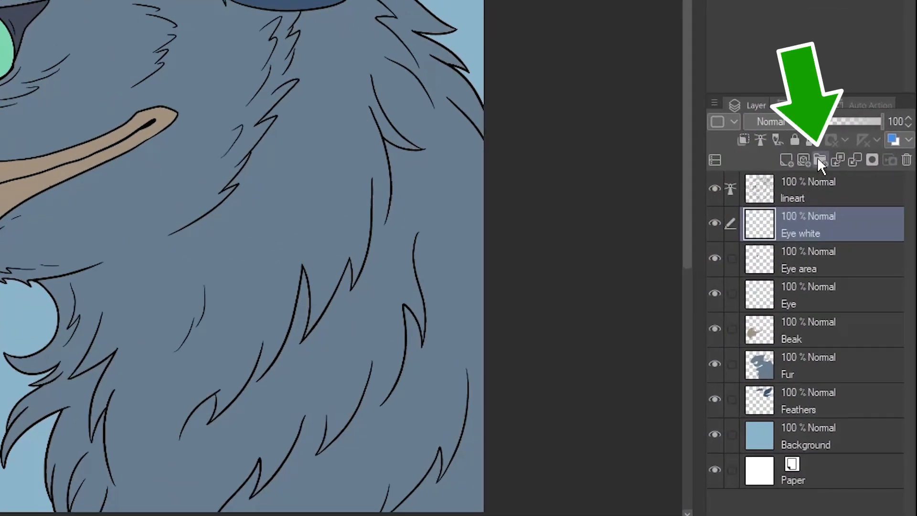
- Create a new layer folder named Colors
{"action": "left_click", "coordinate": [820, 159]}
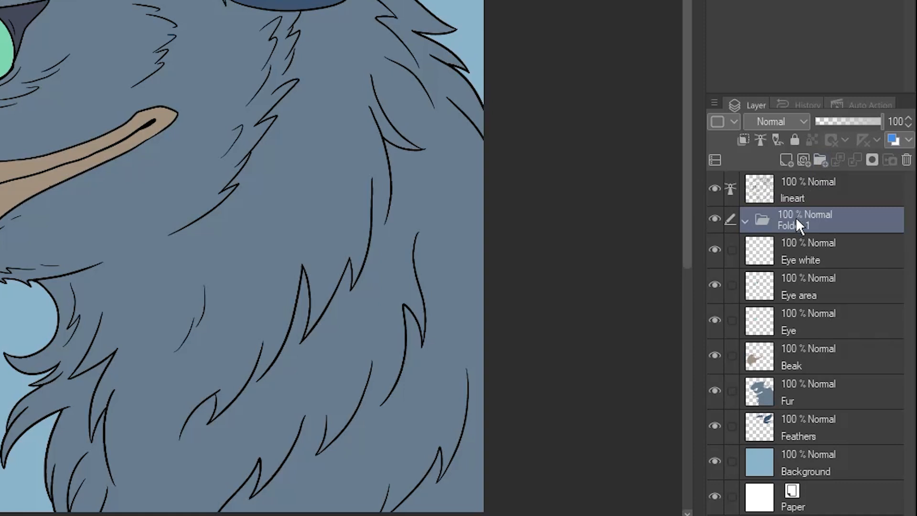
{"action": "double_click", "coordinate": [804, 225]}
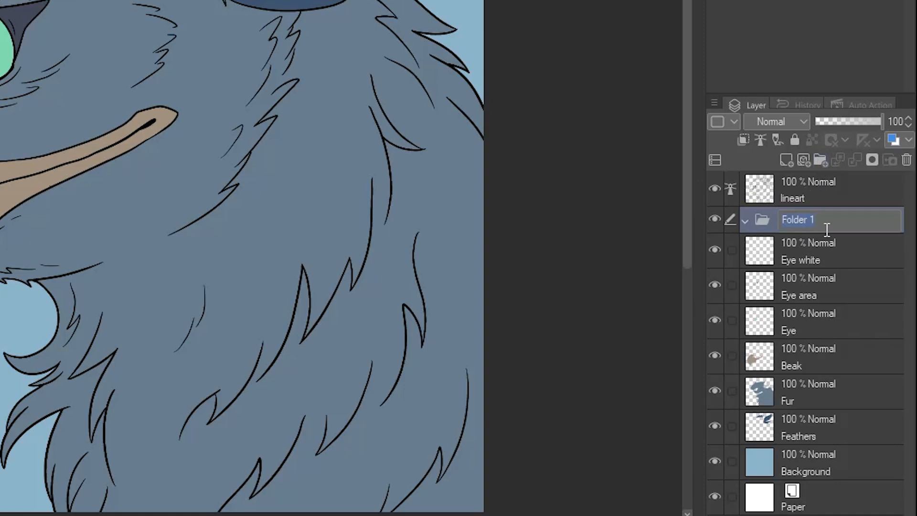
{"action": "type", "text": "Colors"}
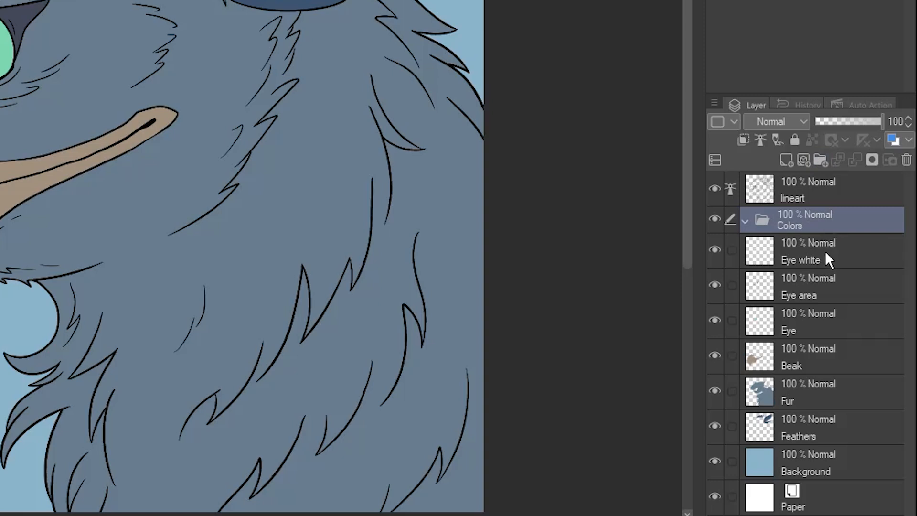
- Move the Eye white, Eye, Beak, Fur, Feathers and Background layers into Colors
{"action": "left_click", "coordinate": [819, 287]}
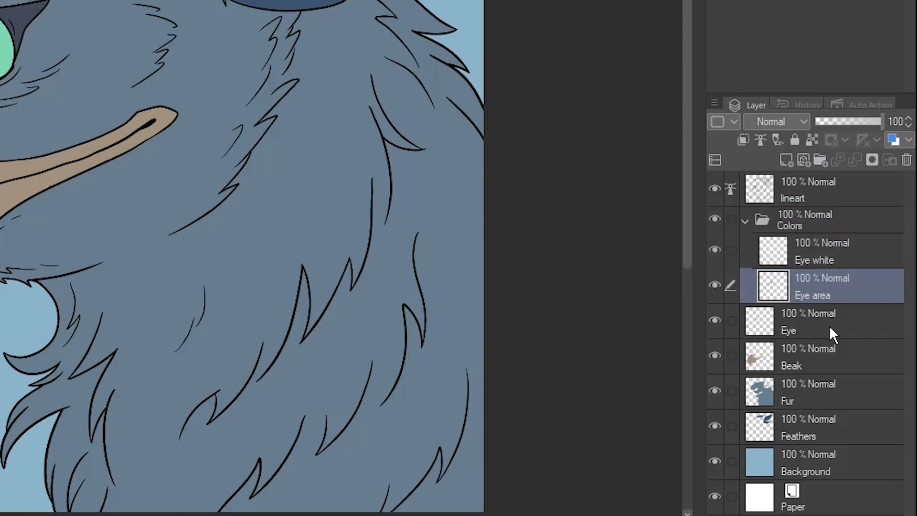
{"action": "left_click", "coordinate": [801, 321]}
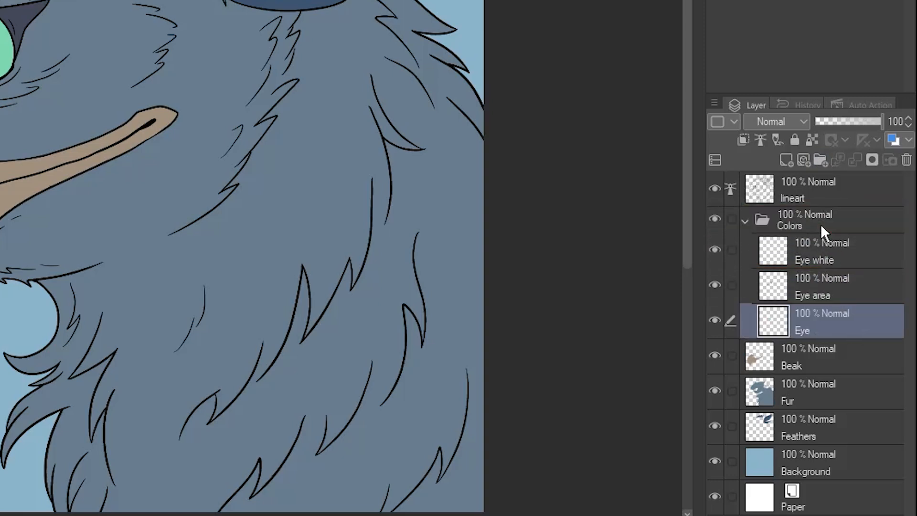
{"action": "left_click", "coordinate": [807, 356]}
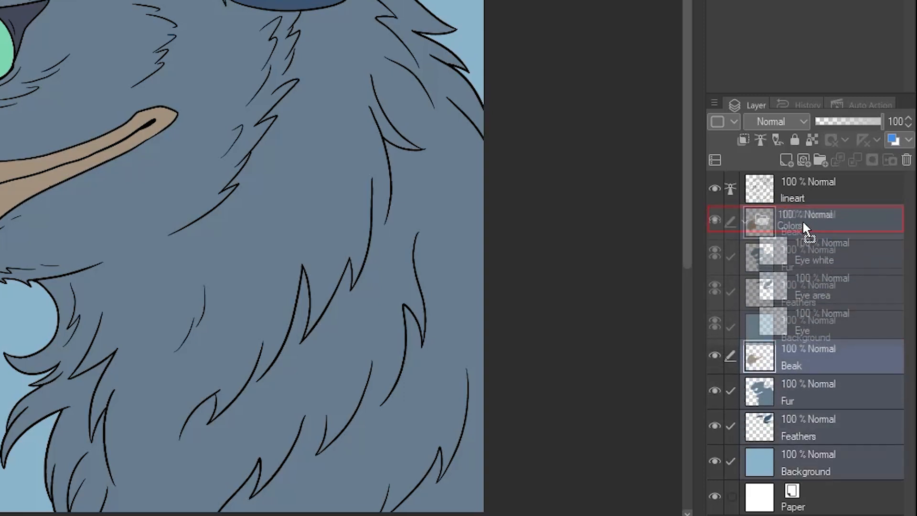
{"action": "left_click", "coordinate": [745, 221]}
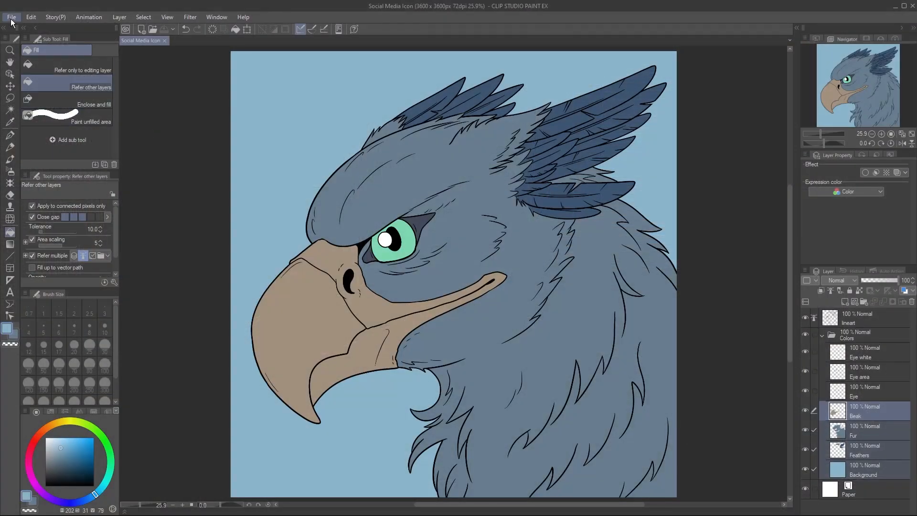
- Export the image as Social Media Icon.png with default PNG settings
{"action": "left_click", "coordinate": [10, 16]}
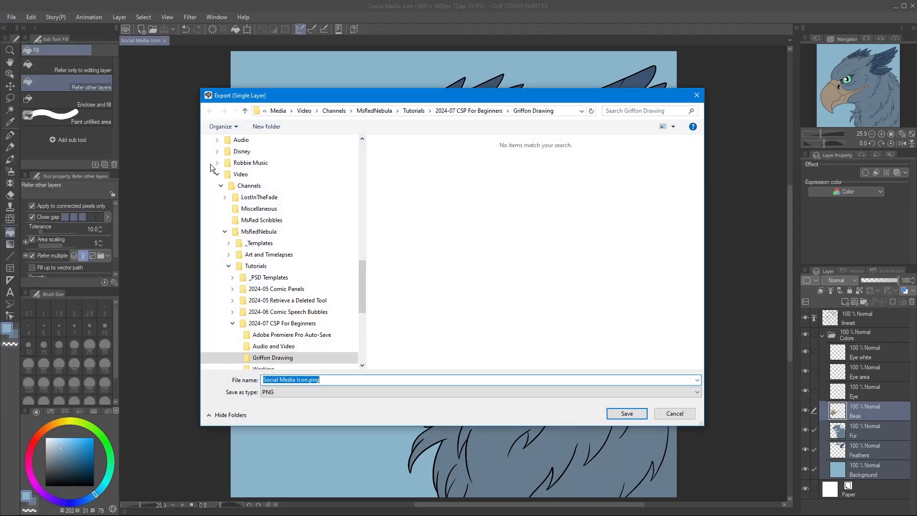
{"action": "left_click", "coordinate": [626, 413]}
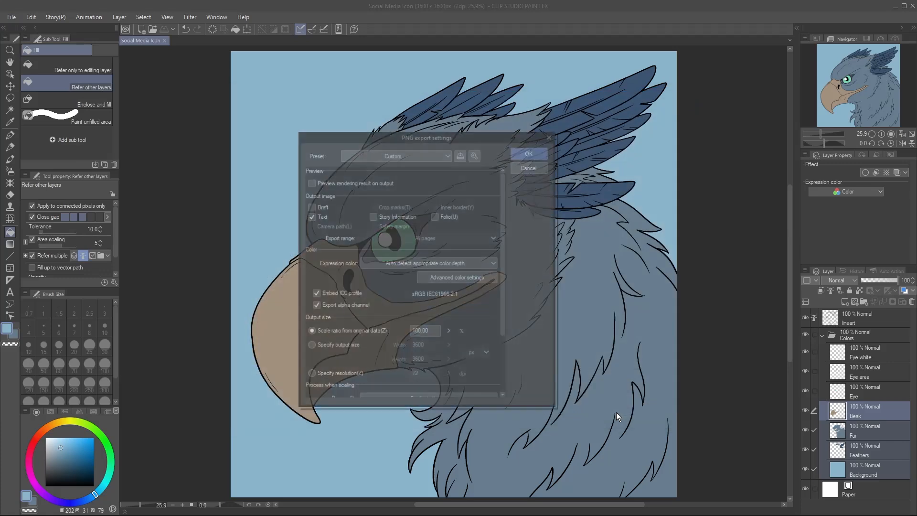
{"action": "left_click", "coordinate": [528, 154]}
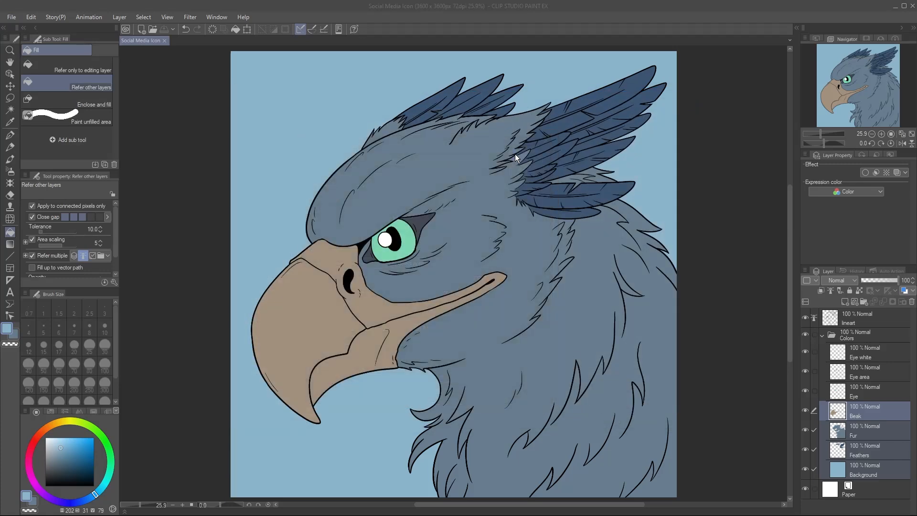
{"action": "mouse_move", "coordinate": [699, 191]}
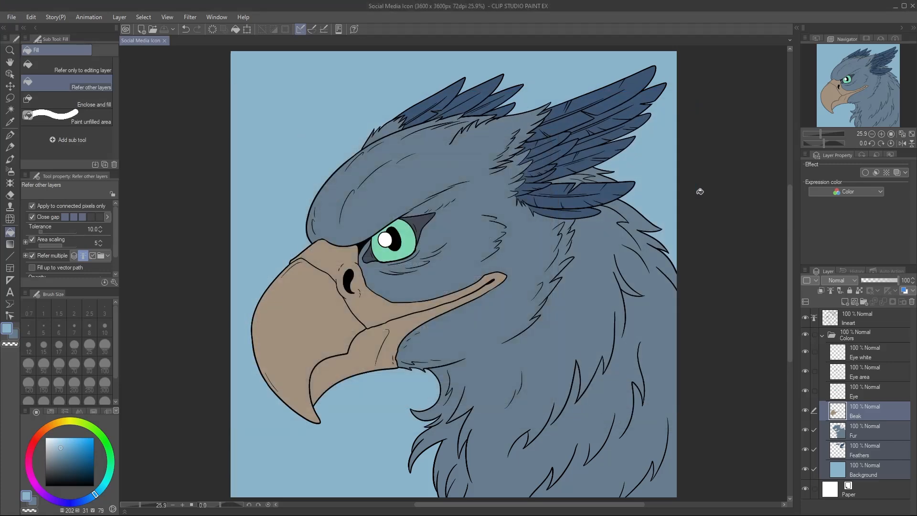